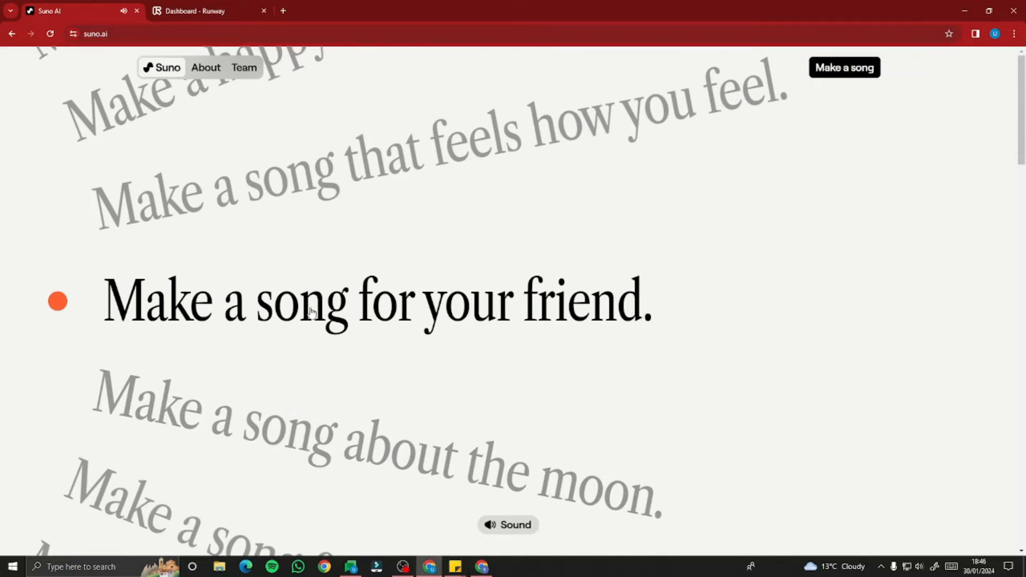
- Launch the Suno song-making app from the landing page in a new tab
{"action": "left_click", "coordinate": [507, 524]}
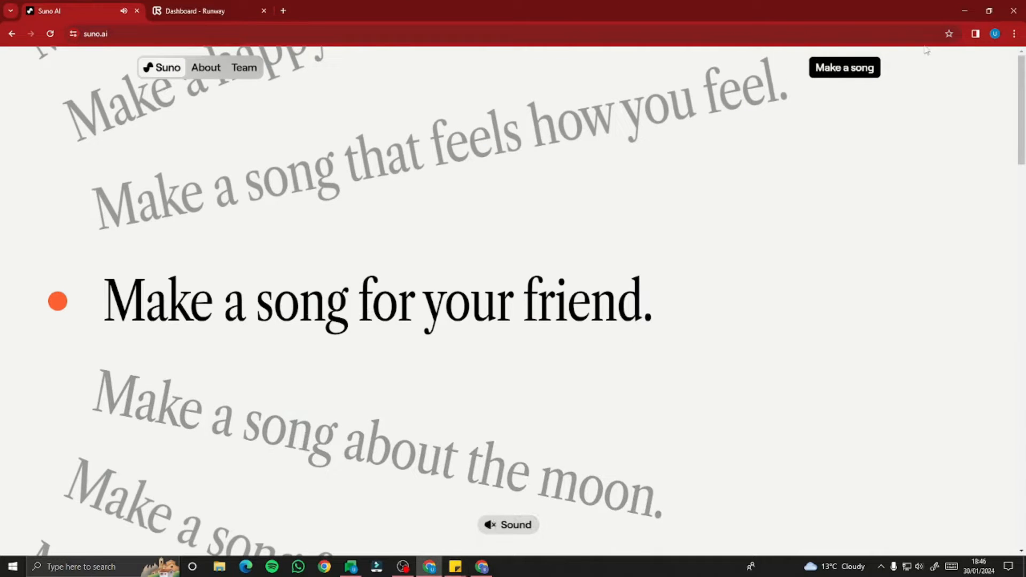
{"action": "left_click", "coordinate": [844, 67]}
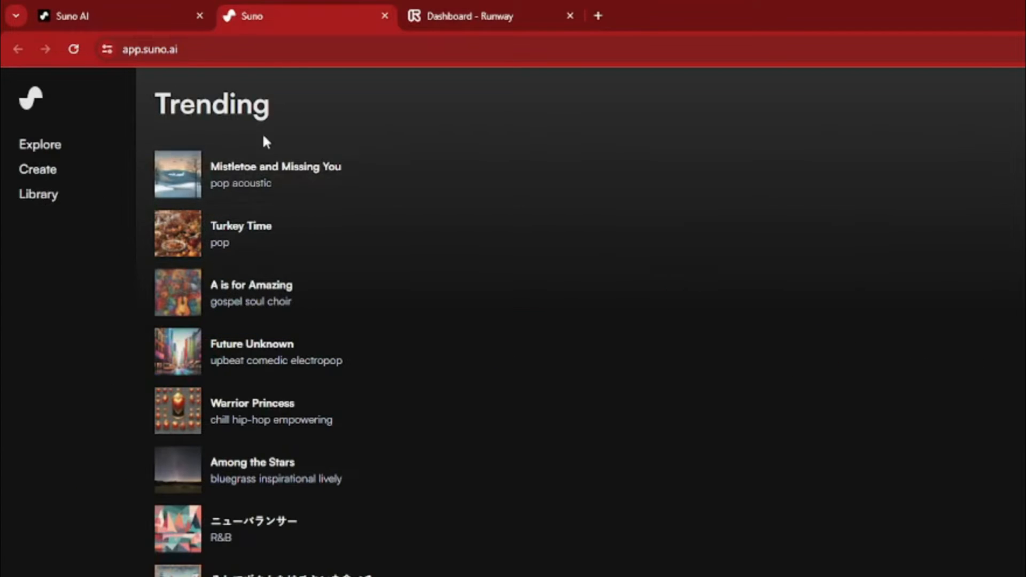
{"action": "mouse_move", "coordinate": [463, 479]}
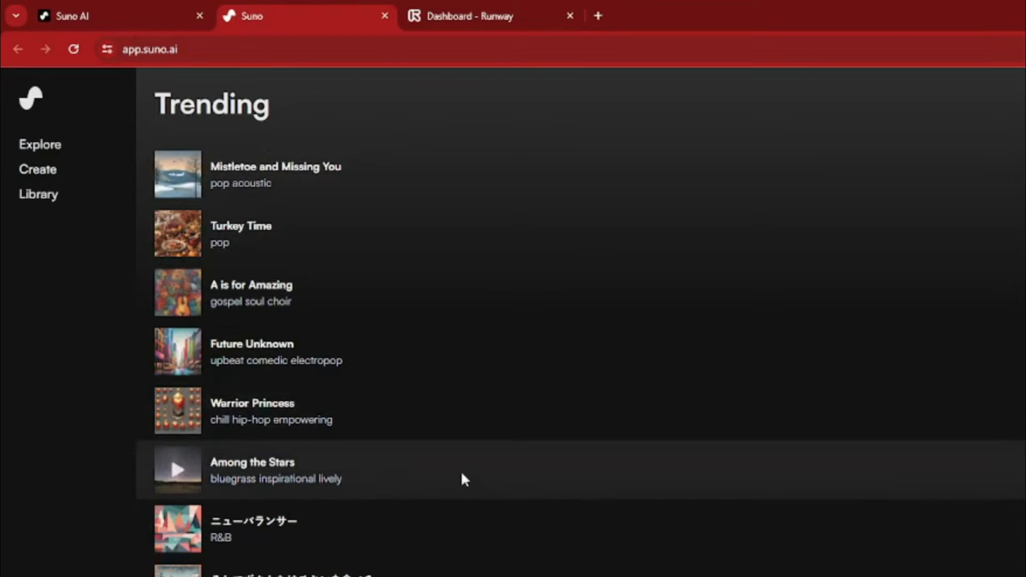
{"action": "mouse_move", "coordinate": [393, 485]}
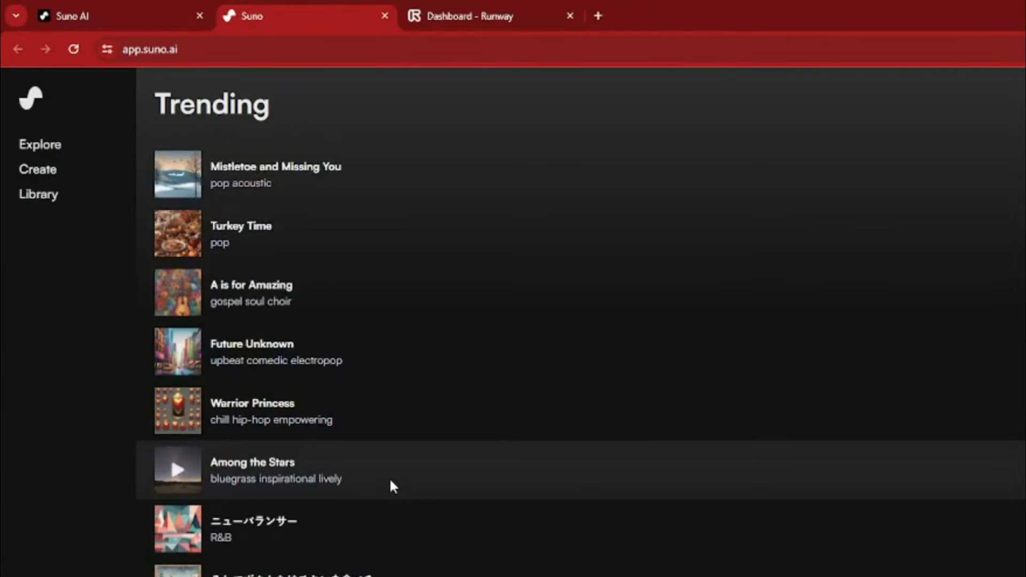
{"action": "mouse_move", "coordinate": [38, 194]}
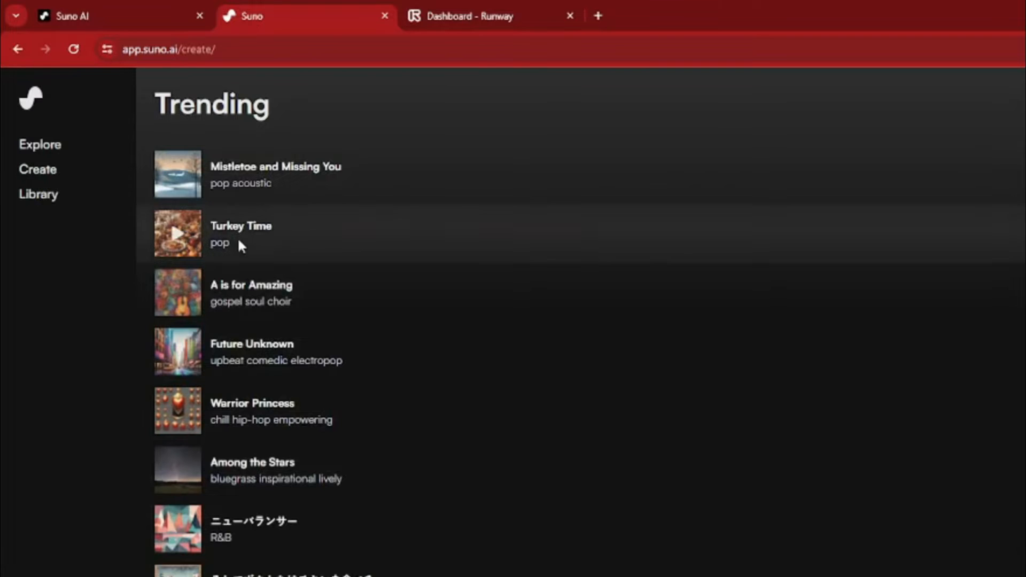
- Go to Suno's Create page and switch to Custom Mode with empty lyrics, style and title fields
{"action": "left_click", "coordinate": [37, 170]}
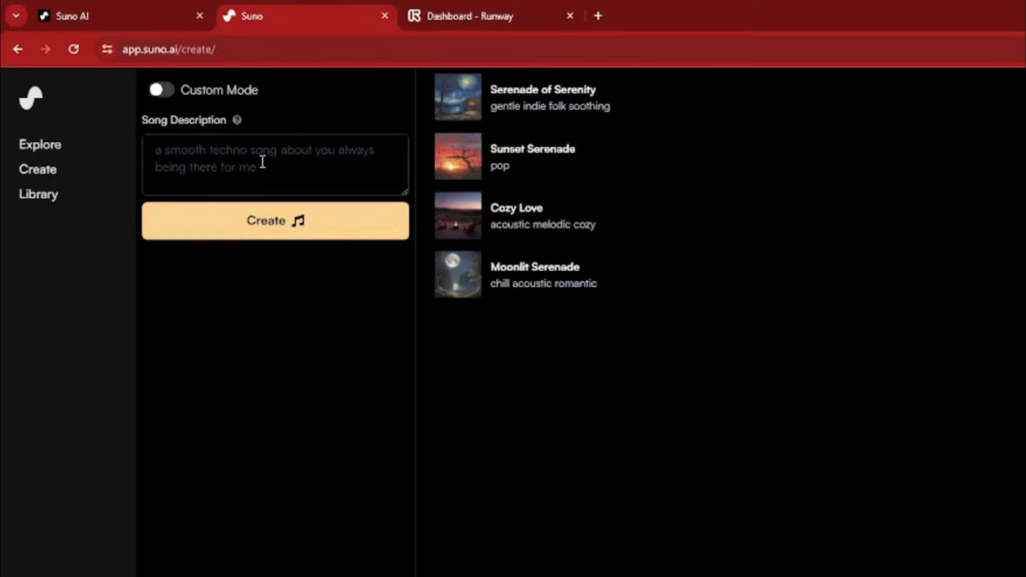
{"action": "left_click", "coordinate": [275, 165]}
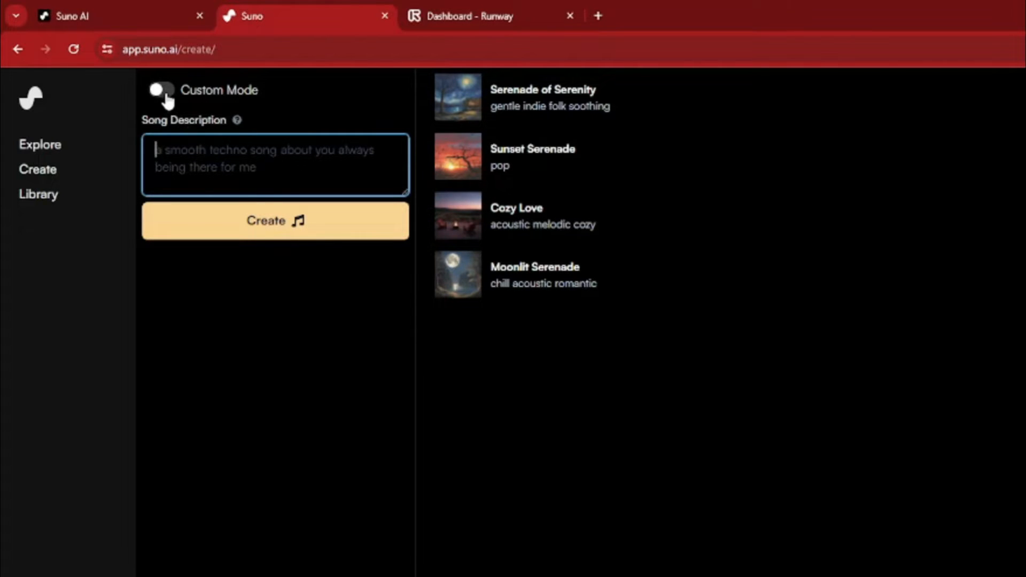
{"action": "left_click", "coordinate": [161, 90]}
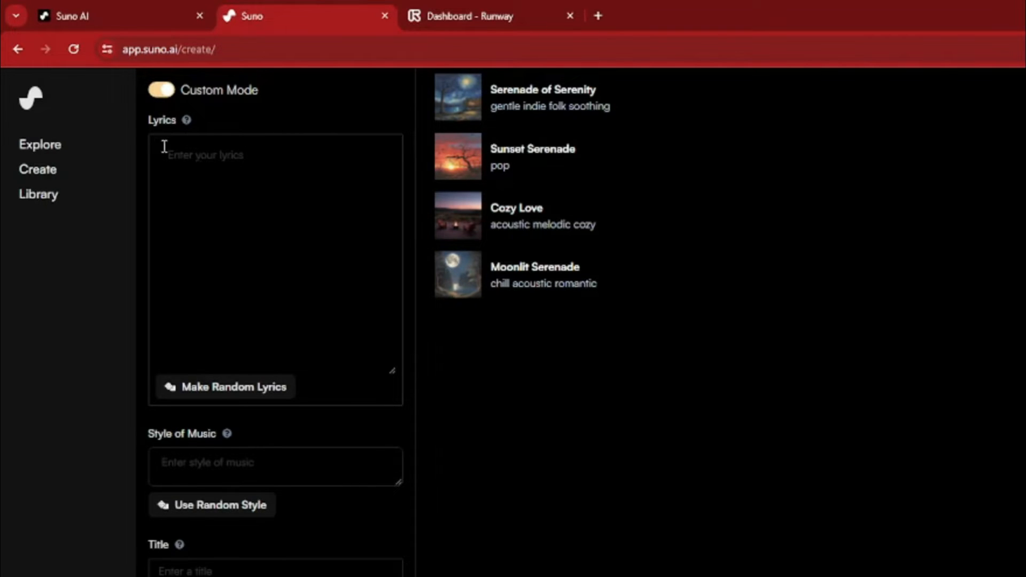
{"action": "left_click", "coordinate": [275, 466]}
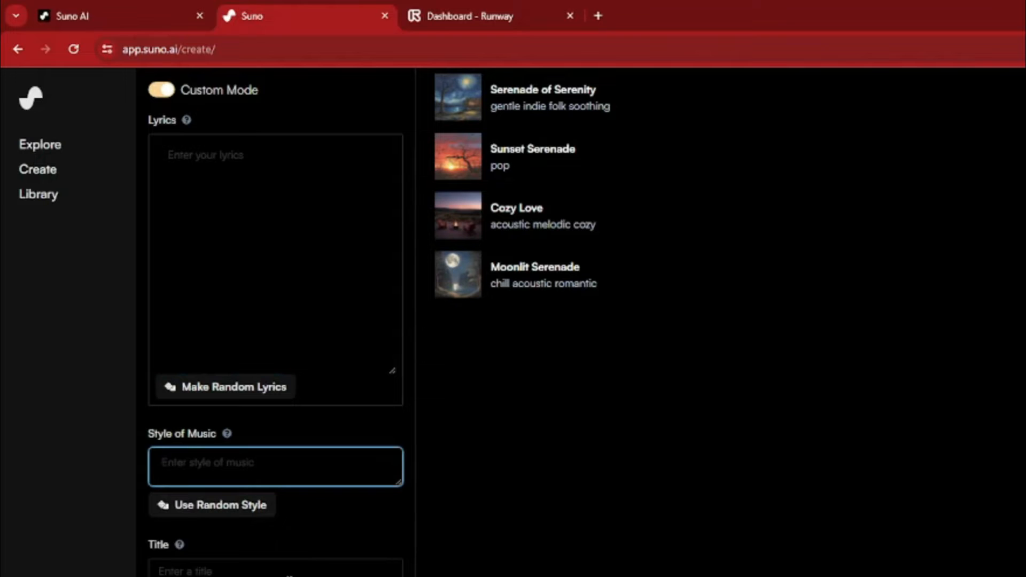
{"action": "left_click", "coordinate": [275, 567]}
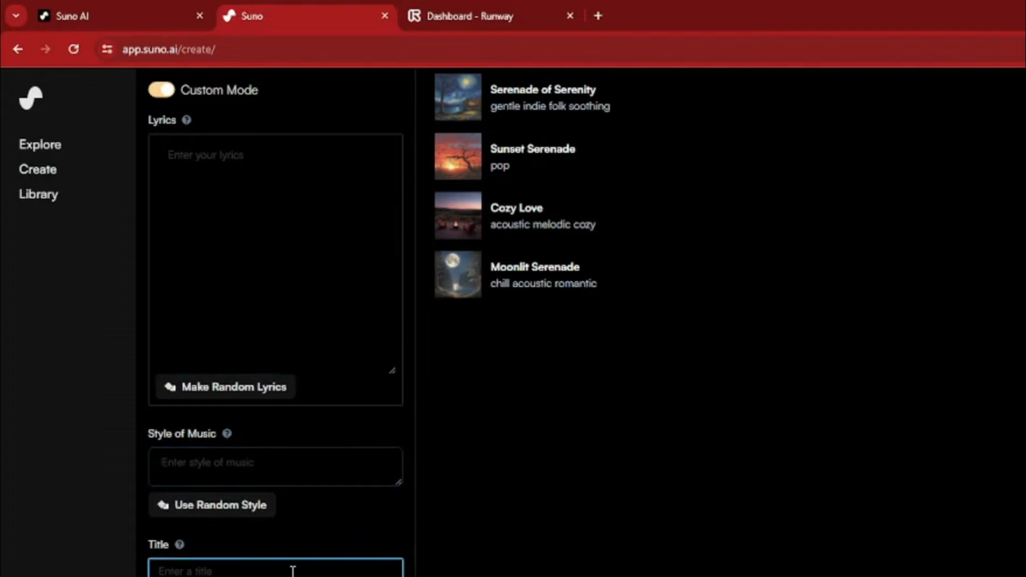
{"action": "mouse_move", "coordinate": [157, 46]}
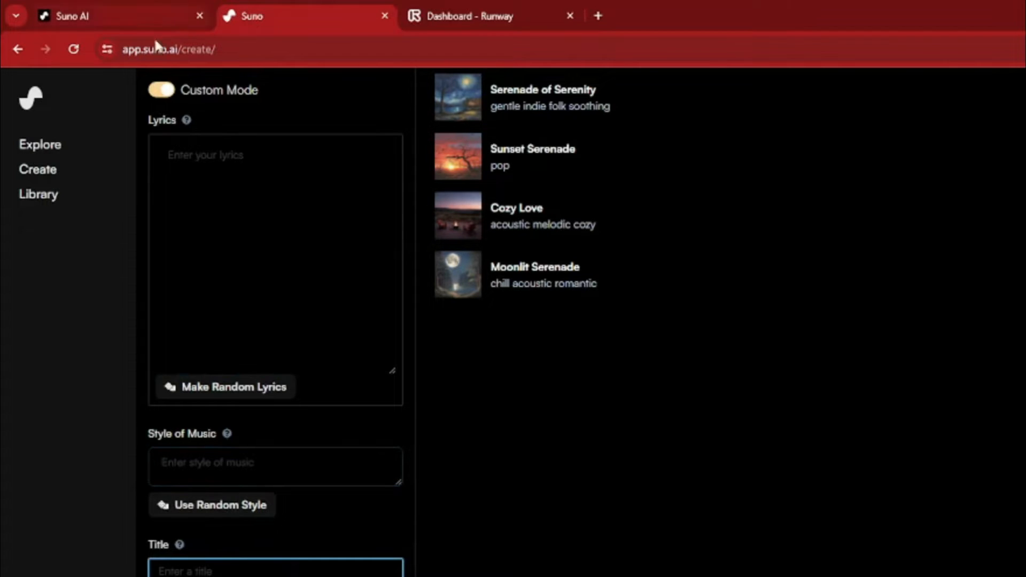
- Return to the ChatGPT conversation holding the chill romantic acoustic song prompt
{"action": "left_click", "coordinate": [160, 90]}
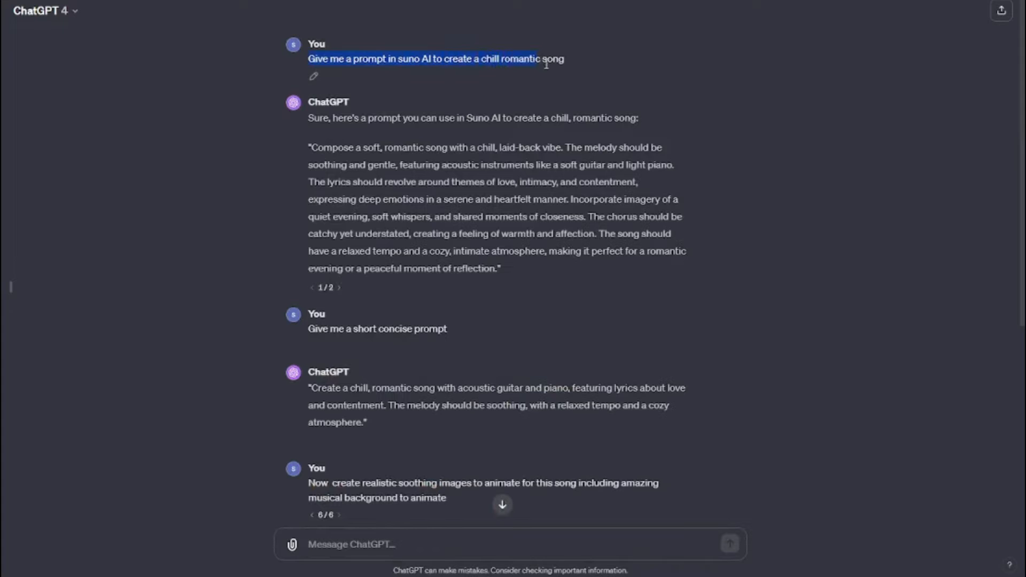
{"action": "scroll", "scroll_direction": "down", "scroll_amount": 3}
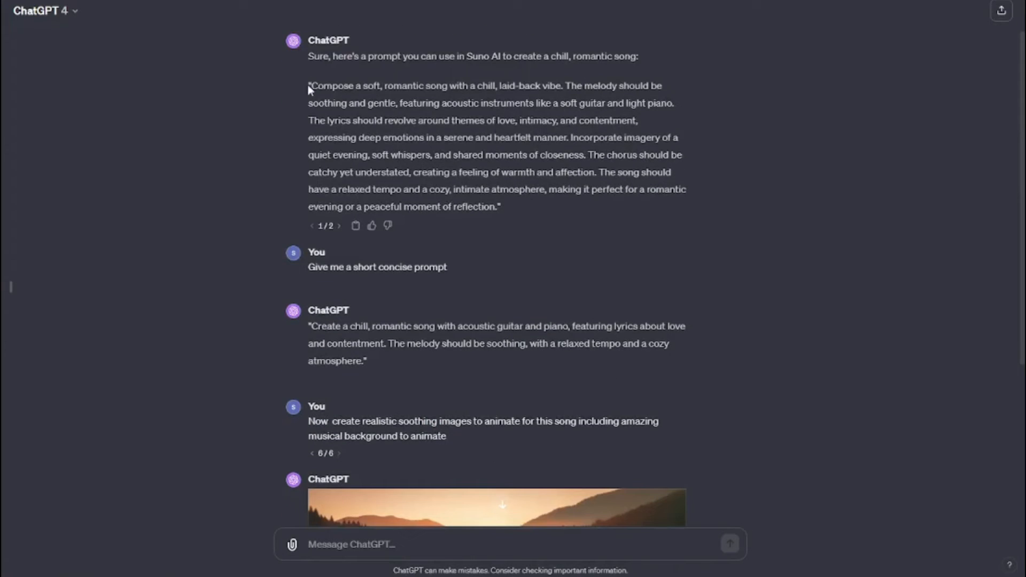
{"action": "mouse_move", "coordinate": [260, 363]}
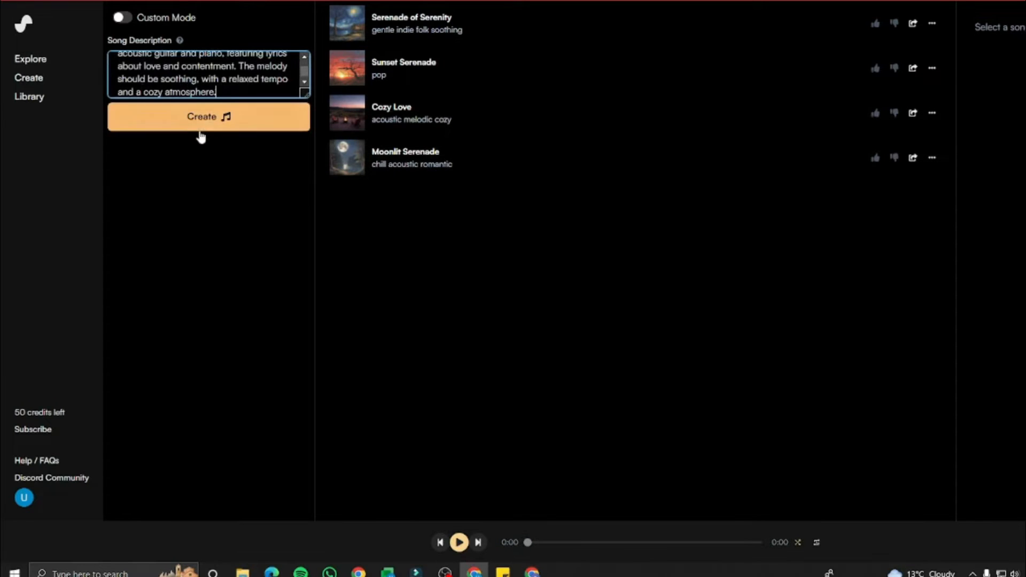
- Generate songs from the description and preview Cozy Love and Moonlit Serenade with their lyrics
{"action": "left_click", "coordinate": [208, 117]}
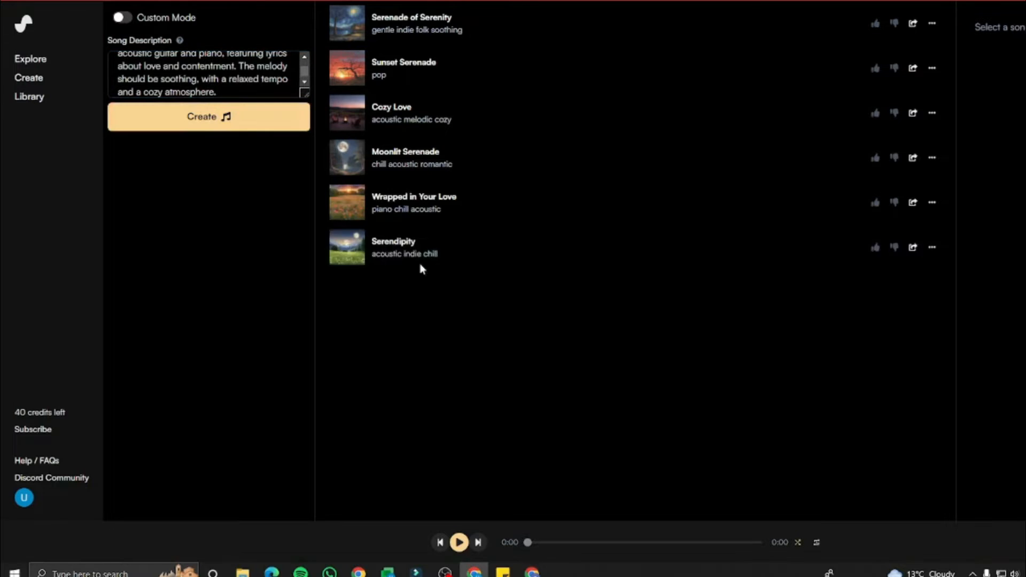
{"action": "mouse_move", "coordinate": [364, 31]}
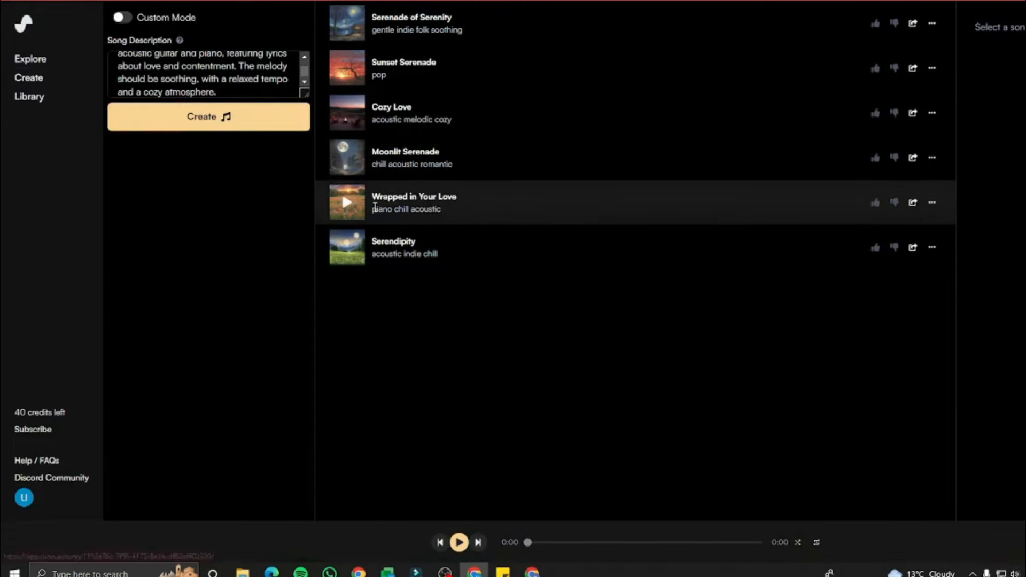
{"action": "mouse_move", "coordinate": [349, 30]}
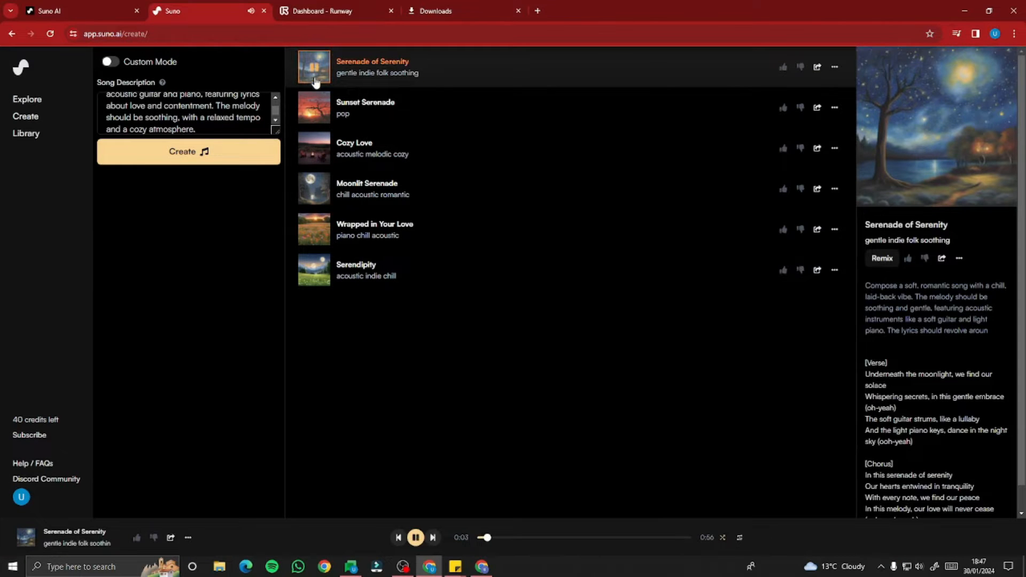
{"action": "mouse_move", "coordinate": [314, 114]}
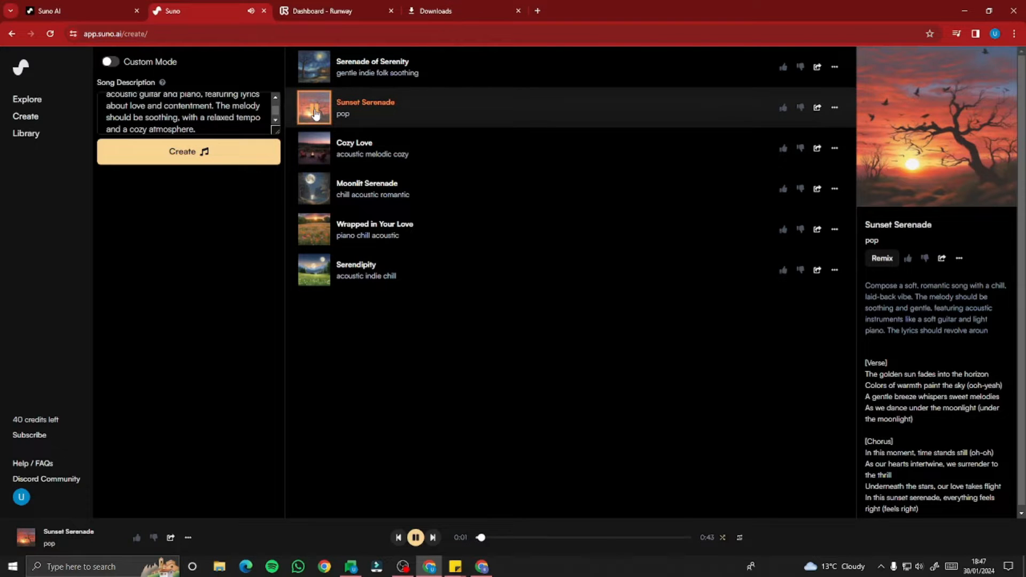
{"action": "left_click", "coordinate": [314, 148]}
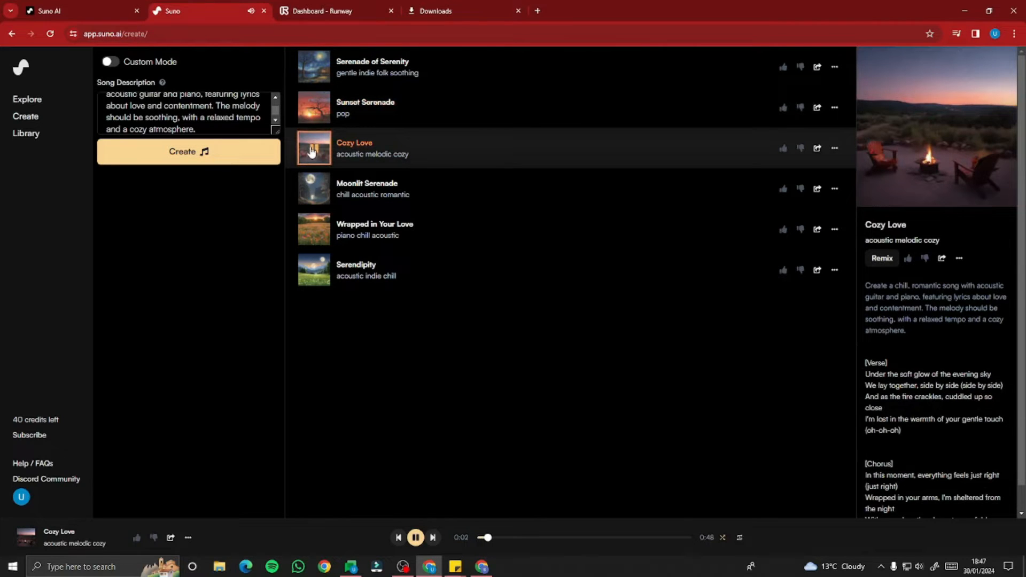
{"action": "mouse_move", "coordinate": [313, 191]}
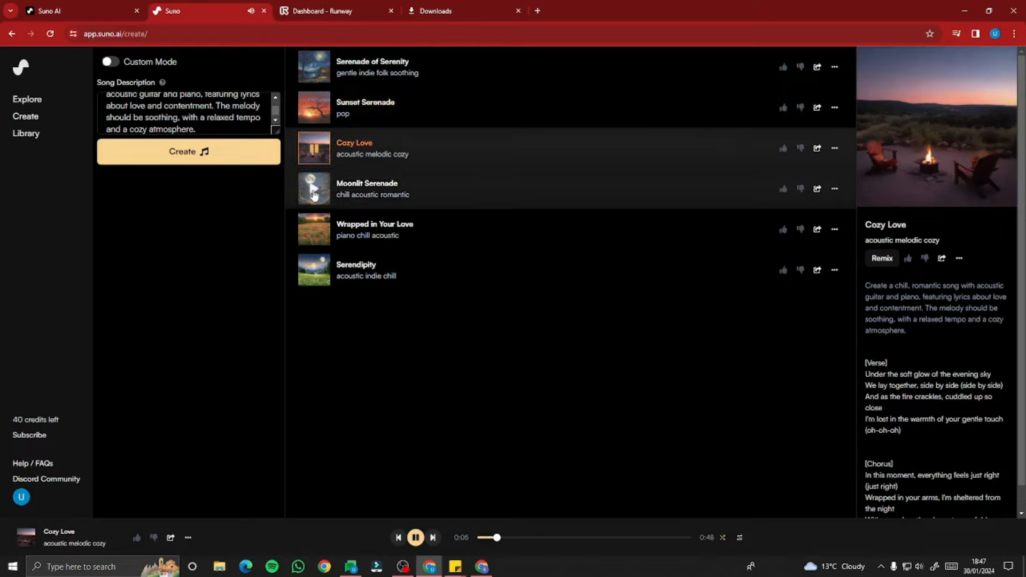
{"action": "left_click", "coordinate": [314, 189]}
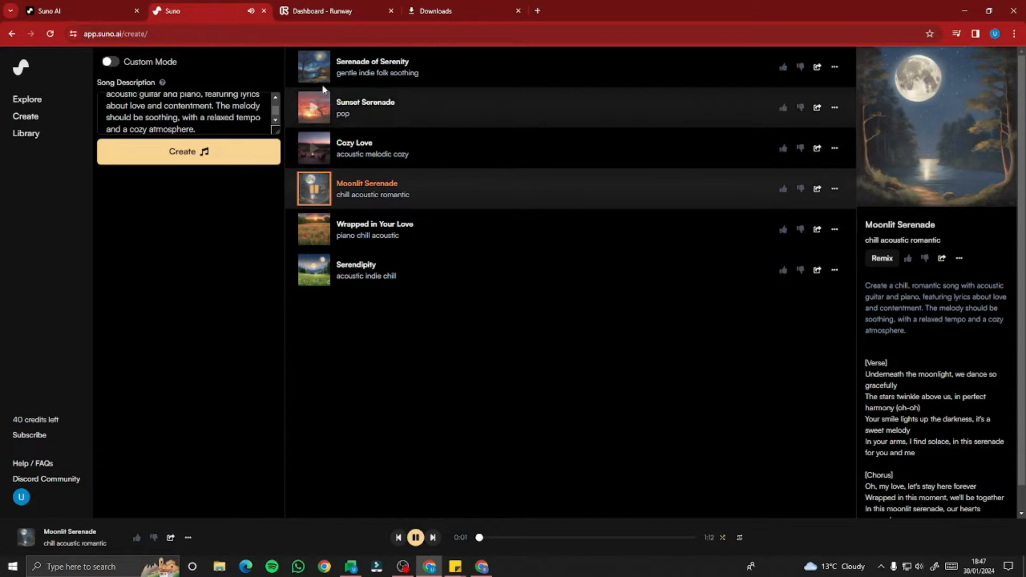
{"action": "left_click", "coordinate": [313, 147]}
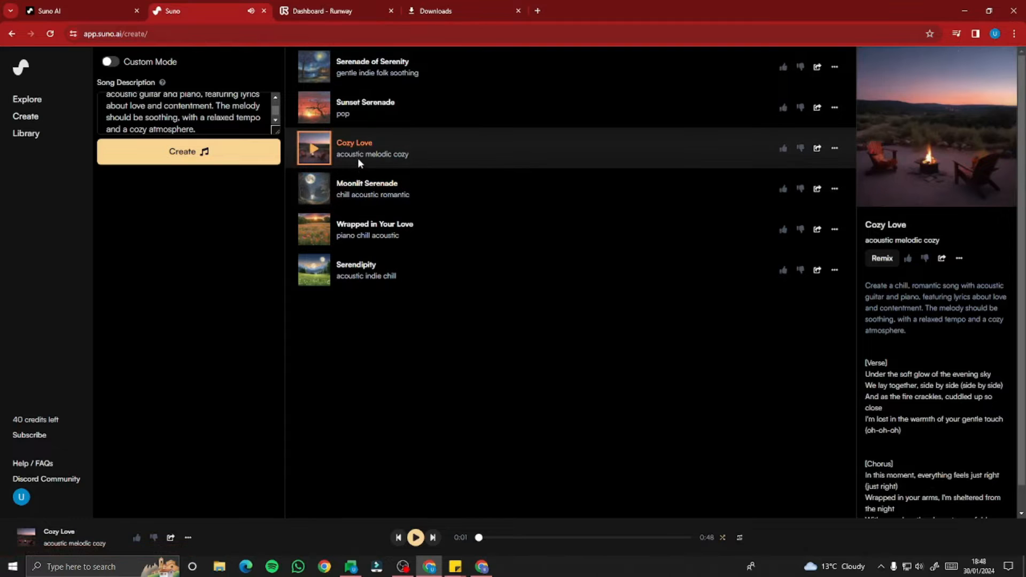
{"action": "mouse_move", "coordinate": [594, 190]}
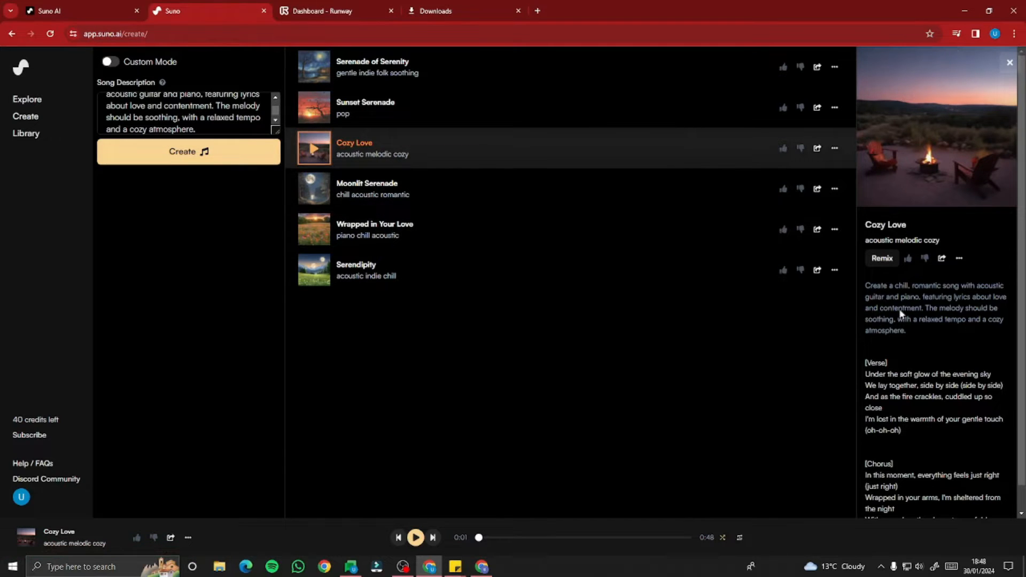
{"action": "scroll", "scroll_direction": "down", "scroll_amount": 3}
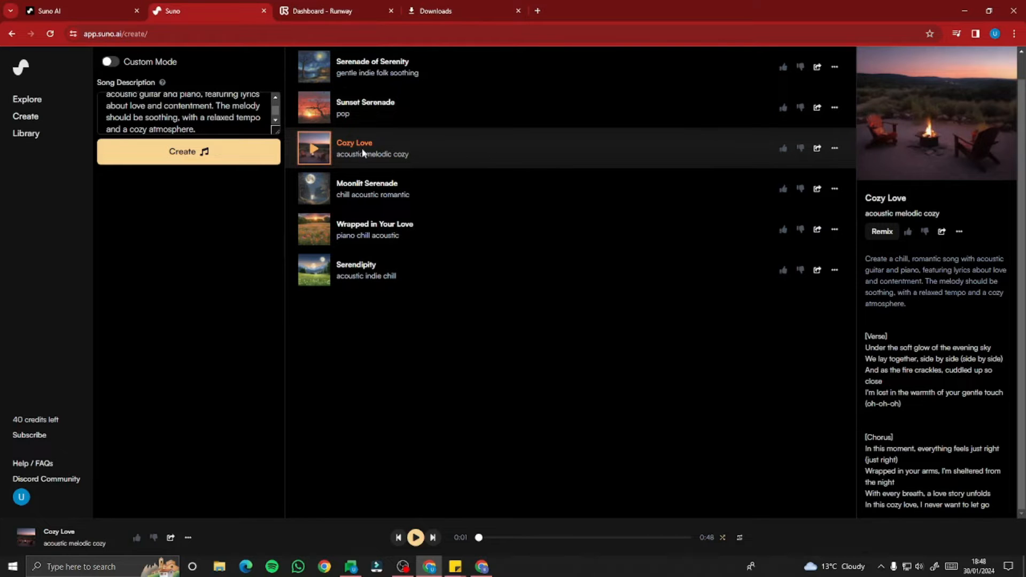
- Download the Cozy Love track as an MP3 and dismiss the preview player
{"action": "left_click", "coordinate": [835, 148]}
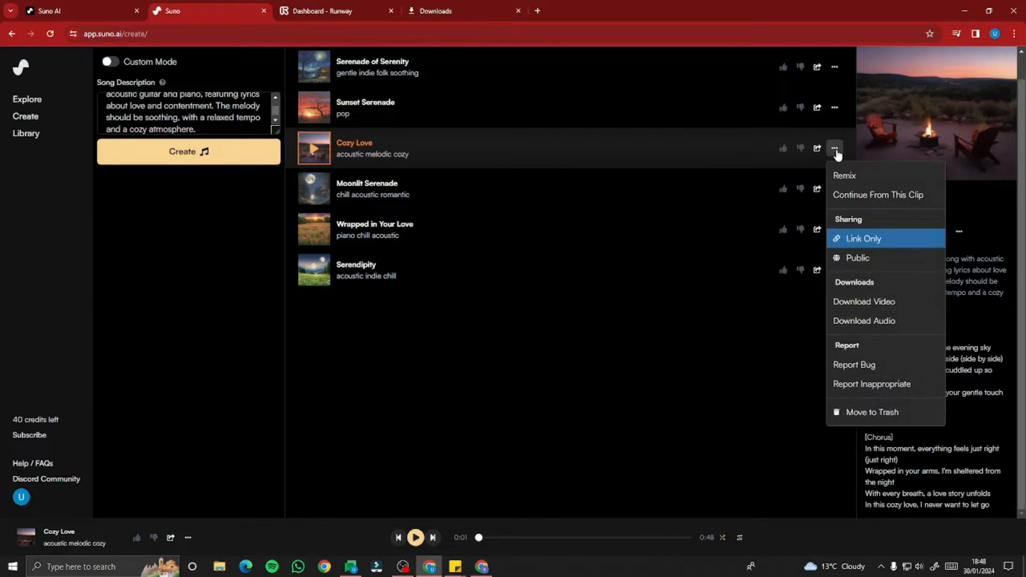
{"action": "mouse_move", "coordinate": [853, 328]}
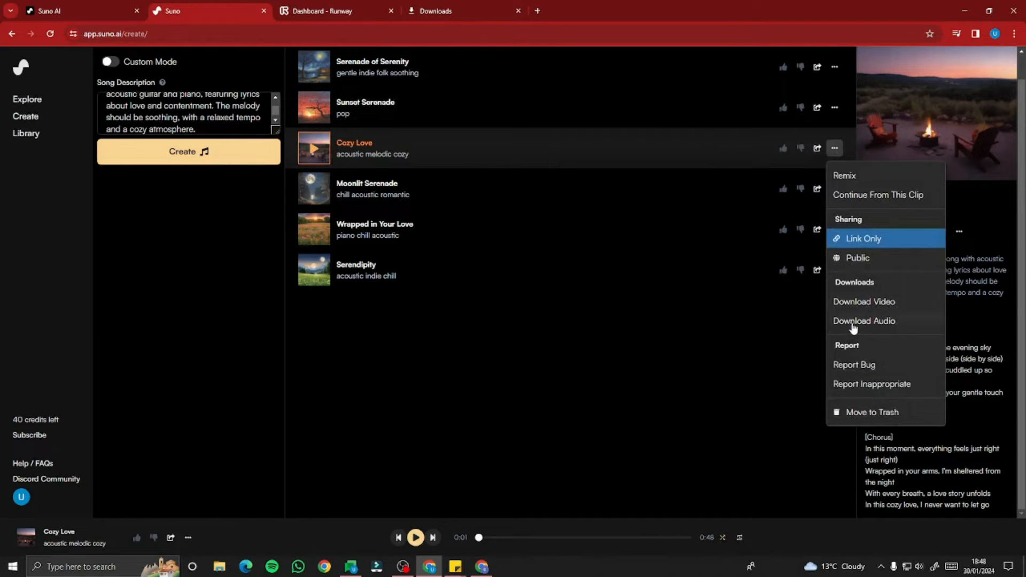
{"action": "left_click", "coordinate": [864, 321]}
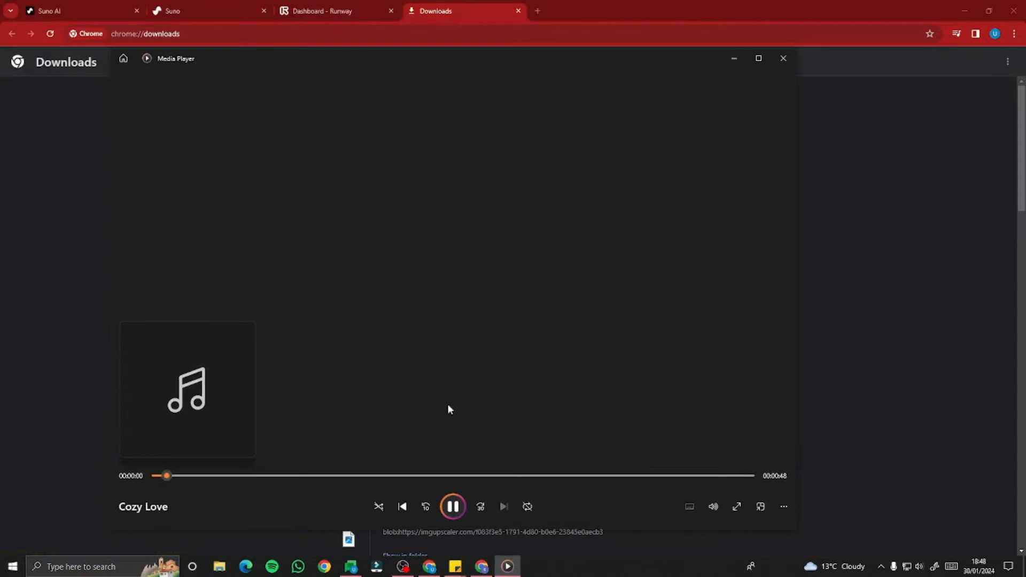
{"action": "left_click", "coordinate": [452, 505]}
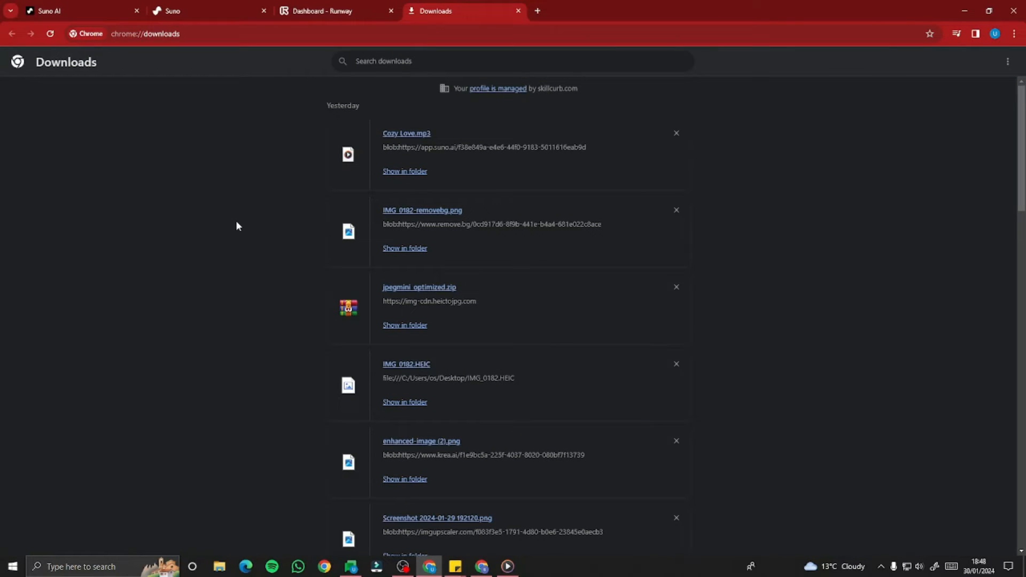
{"action": "mouse_move", "coordinate": [276, 76]}
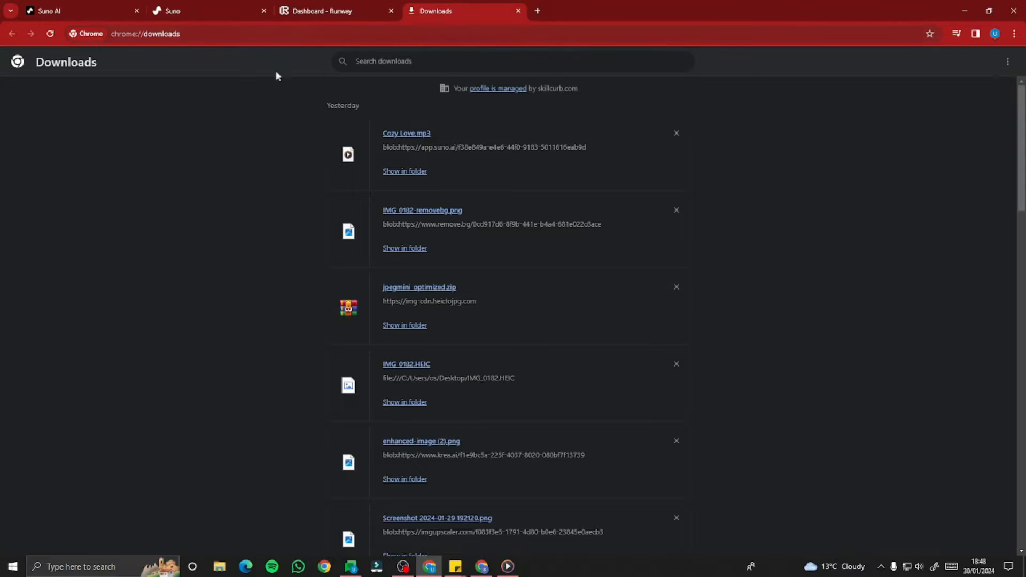
{"action": "mouse_move", "coordinate": [265, 337]}
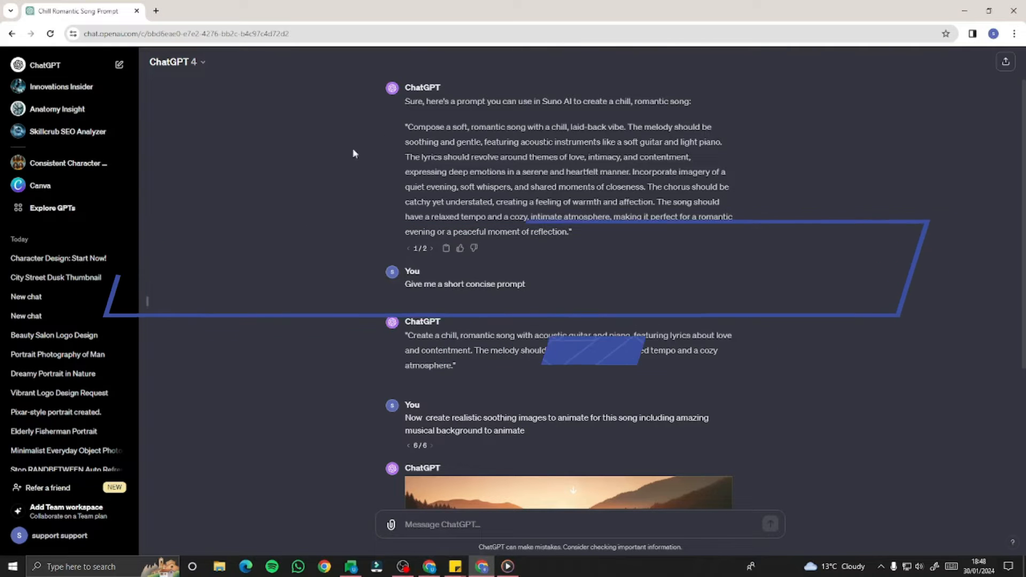
- Choose a ChatGPT model and flip between versions of the lakeside image request
{"action": "left_click", "coordinate": [176, 62]}
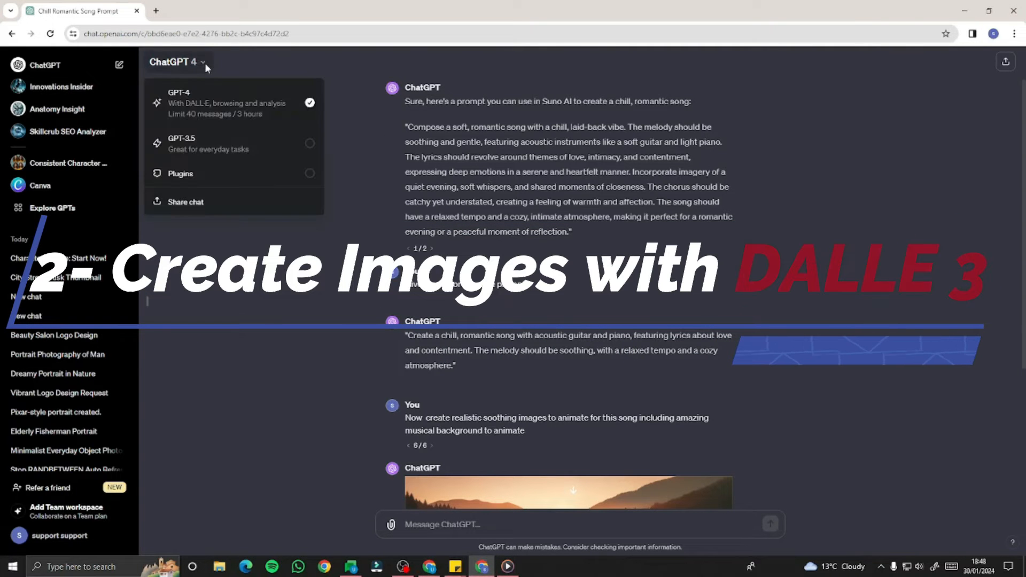
{"action": "left_click", "coordinate": [267, 291]}
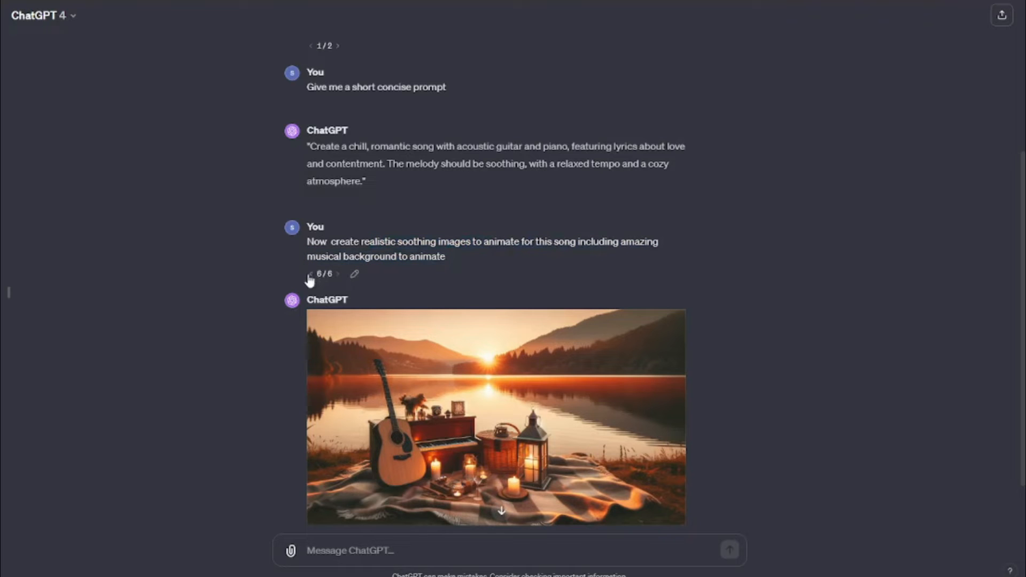
{"action": "left_click", "coordinate": [312, 273]}
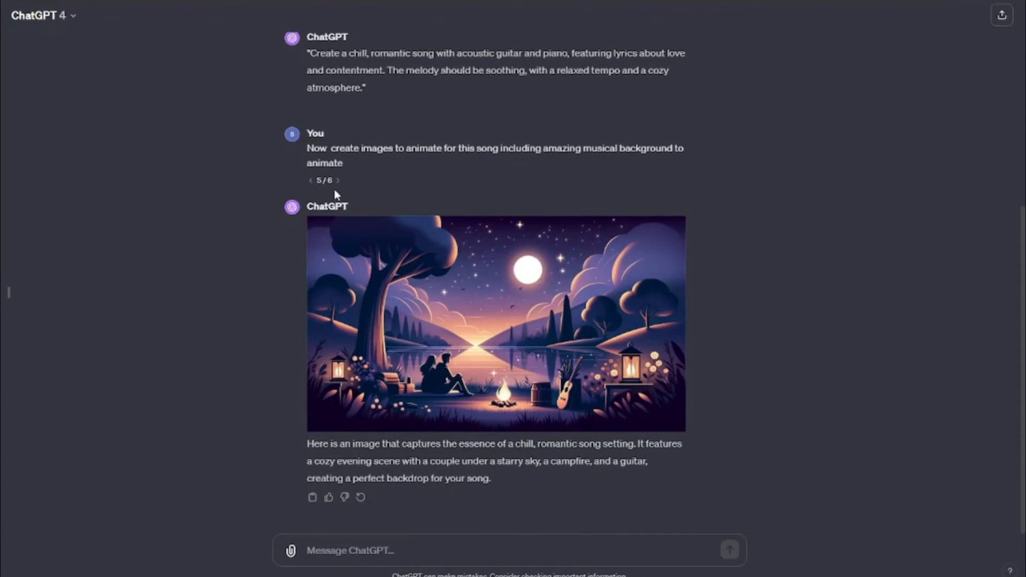
{"action": "mouse_move", "coordinate": [336, 188]}
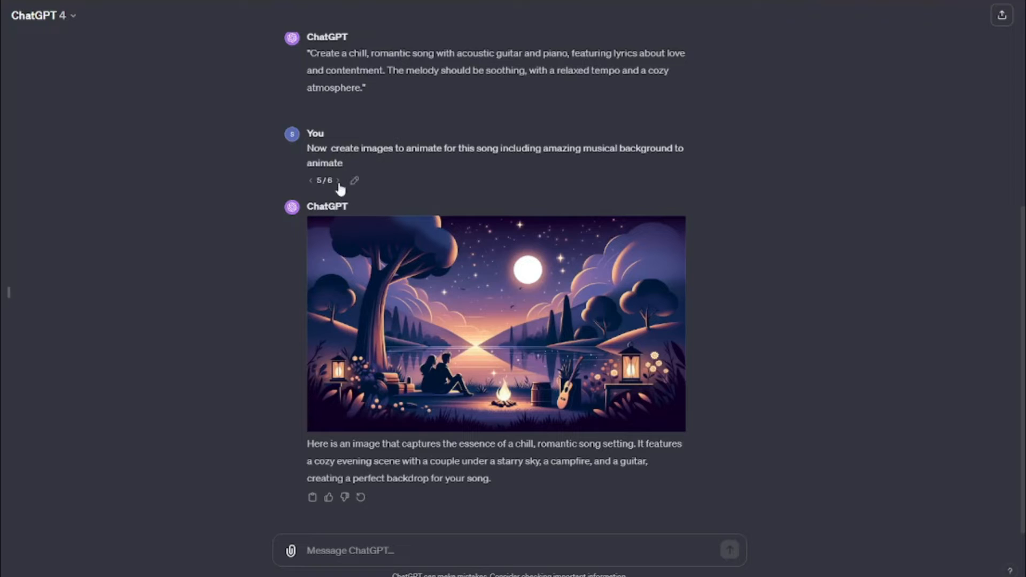
{"action": "left_click", "coordinate": [338, 179]}
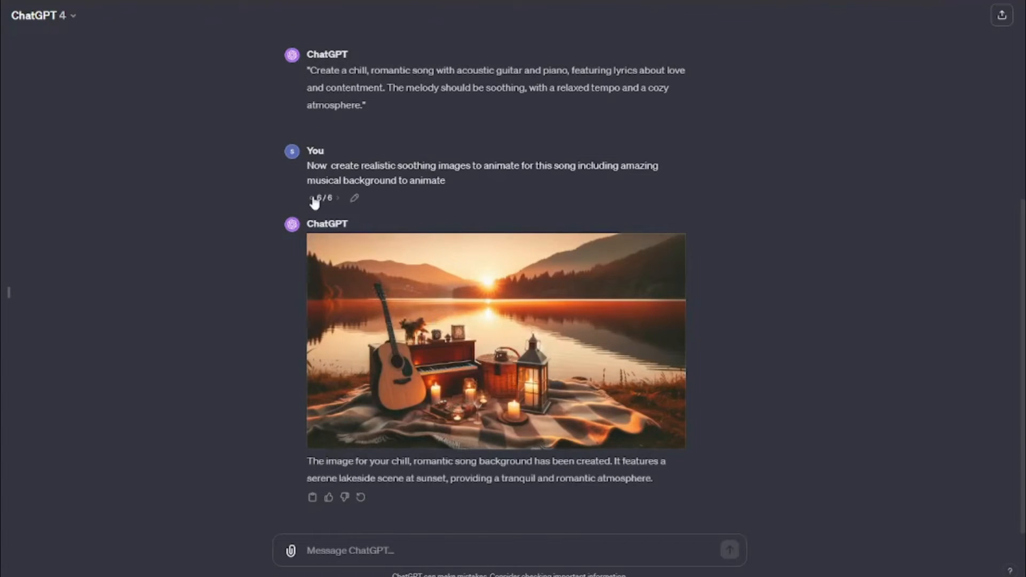
- Review the DALL-E images of the sunset lakeside and the woman singing by candlelight
{"action": "scroll", "scroll_direction": "up", "scroll_amount": 3}
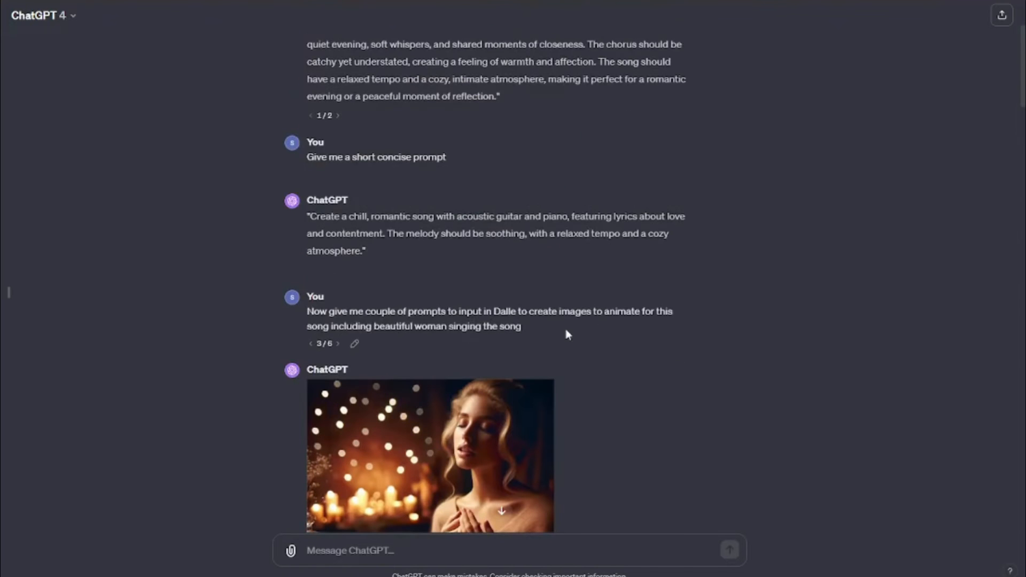
{"action": "mouse_move", "coordinate": [319, 326]}
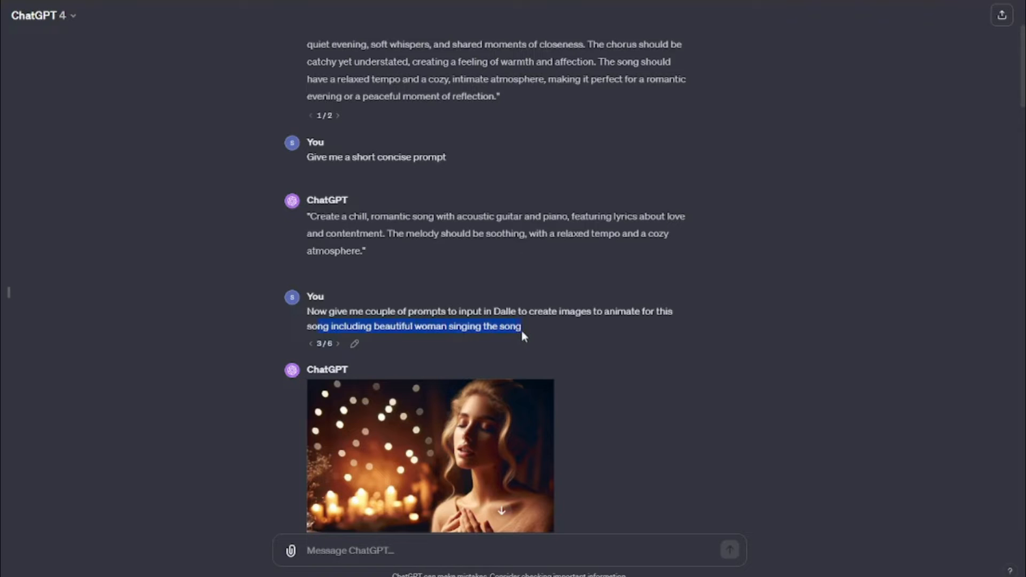
{"action": "scroll", "scroll_direction": "down", "scroll_amount": 3}
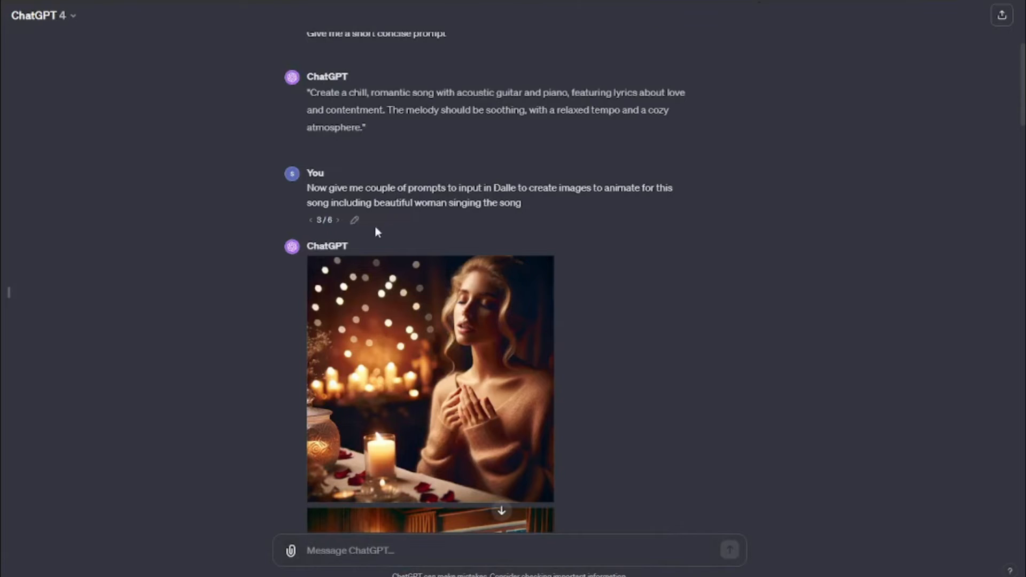
{"action": "scroll", "scroll_direction": "down", "scroll_amount": 3}
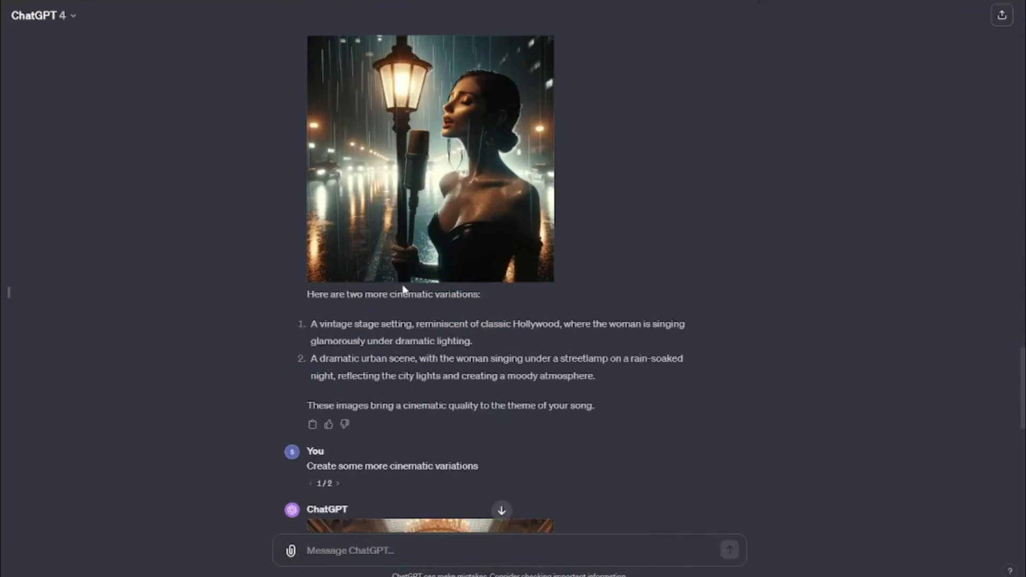
{"action": "scroll", "scroll_direction": "down", "scroll_amount": 3}
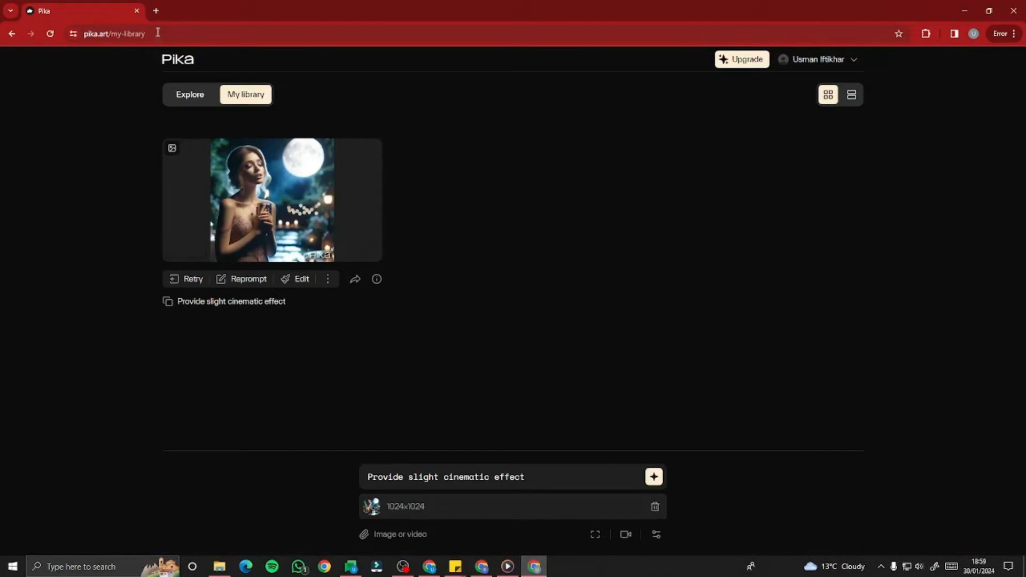
- Select the existing cinematic-effect animation prompt in Pika for editing
{"action": "left_click", "coordinate": [130, 33]}
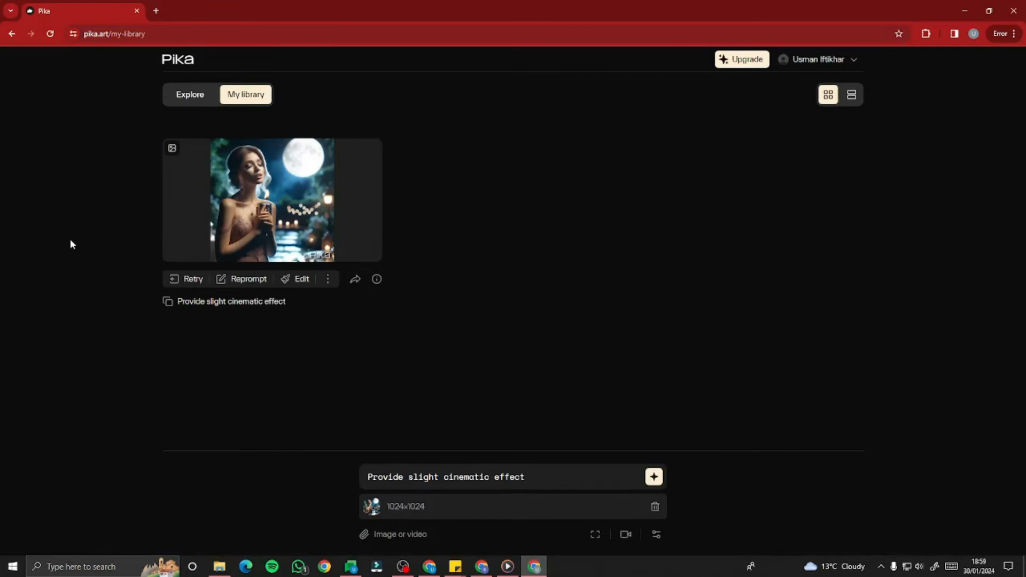
{"action": "mouse_move", "coordinate": [447, 477]}
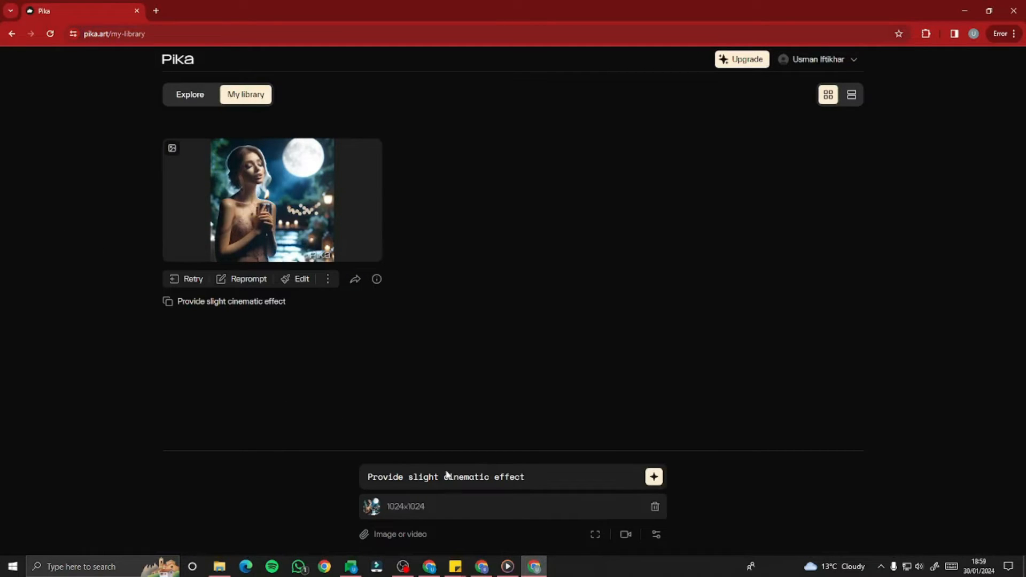
{"action": "left_click", "coordinate": [399, 534]}
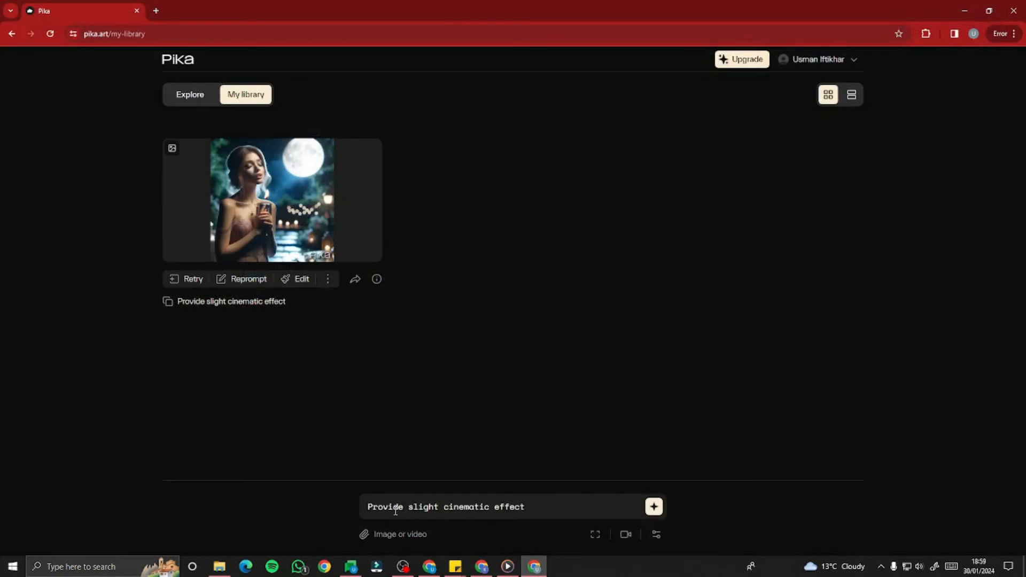
{"action": "triple_click", "coordinate": [445, 506]}
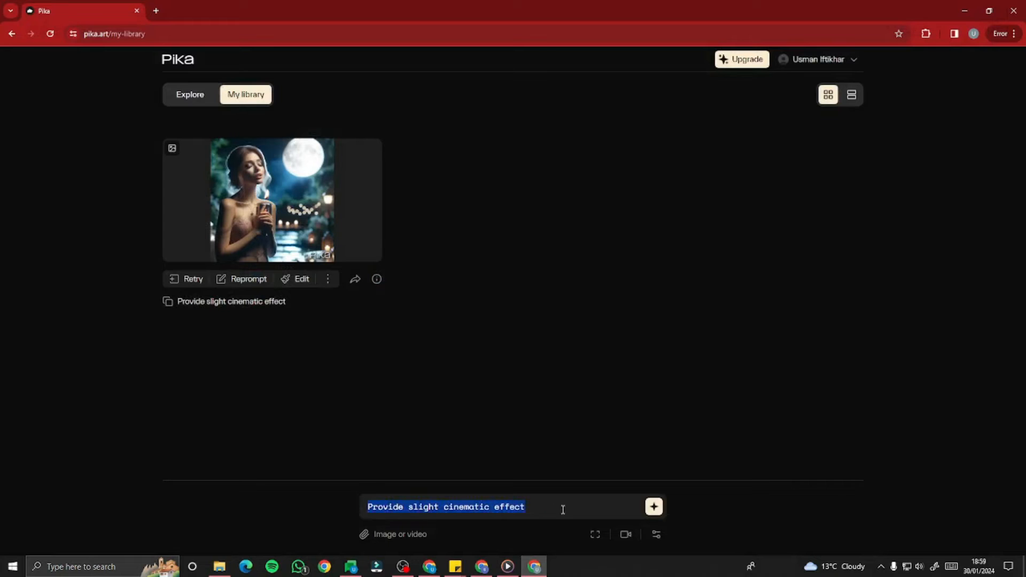
- View the candle-under-full-moon clip at full size and download it to the computer
{"action": "left_click", "coordinate": [271, 200]}
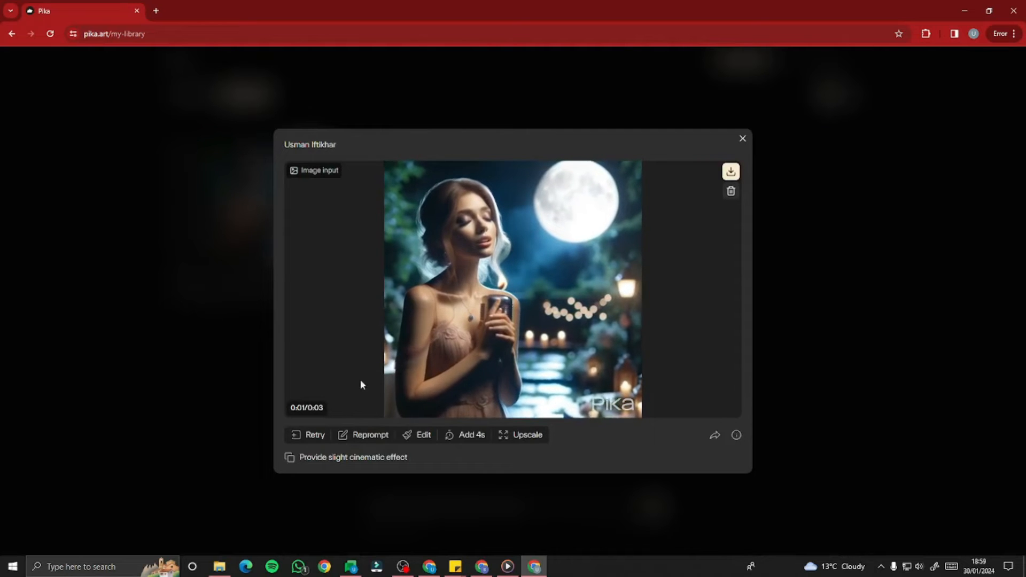
{"action": "left_click", "coordinate": [731, 172]}
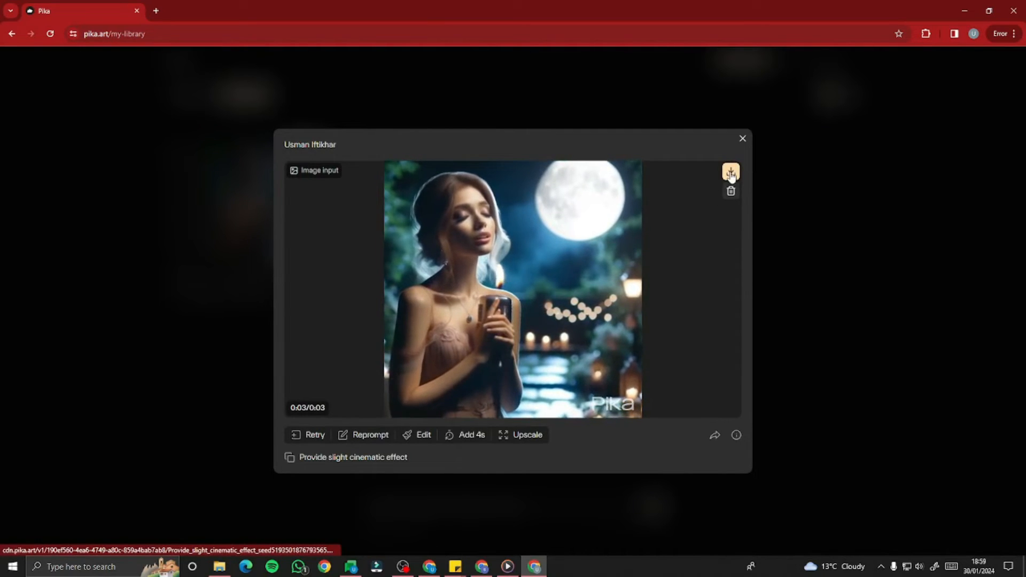
{"action": "left_click", "coordinate": [731, 171]}
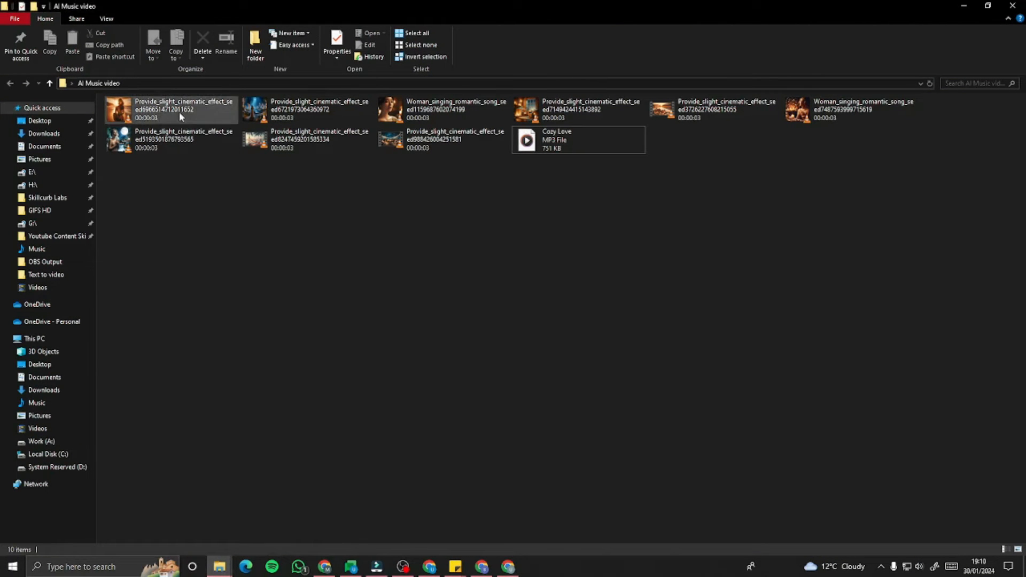
- Play the first downloaded clip in the AI Music video folder to check it
{"action": "double_click", "coordinate": [170, 109]}
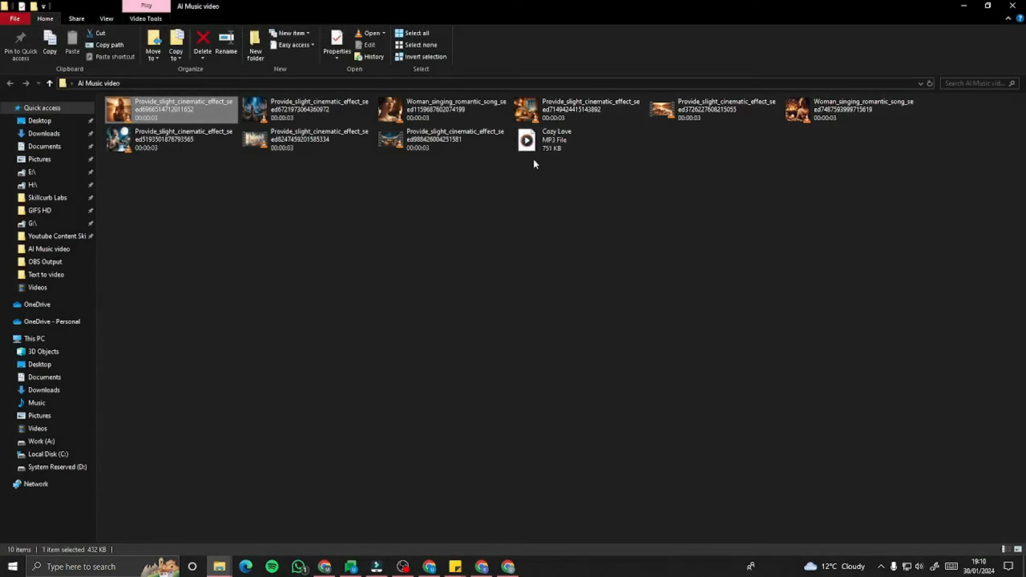
{"action": "mouse_move", "coordinate": [554, 139]}
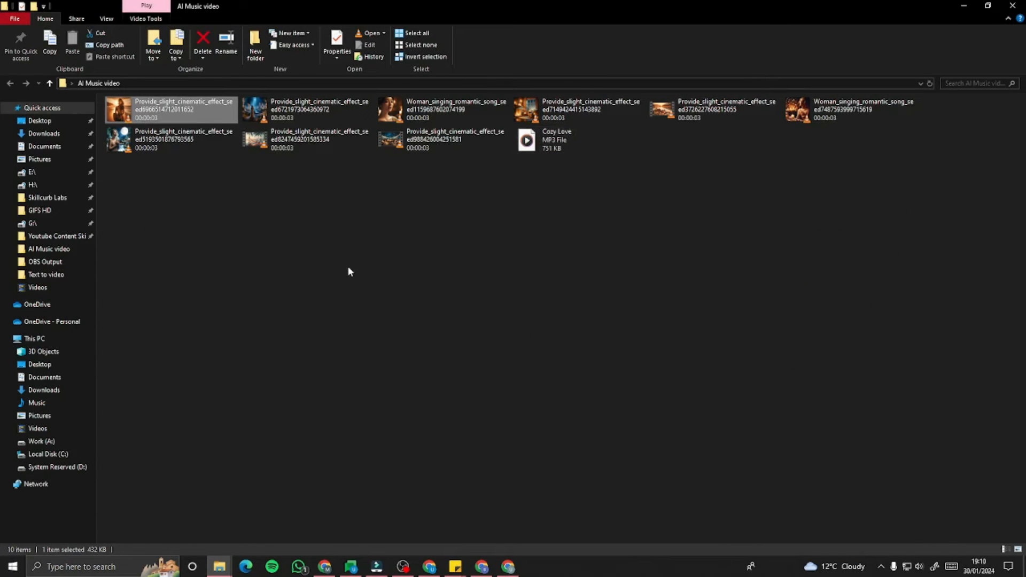
{"action": "mouse_move", "coordinate": [520, 447]}
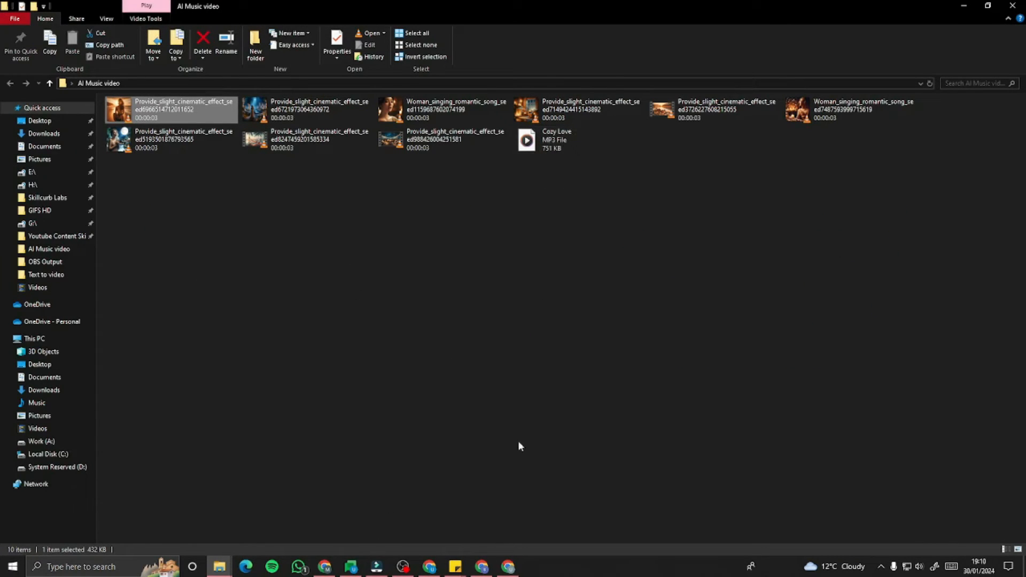
{"action": "mouse_move", "coordinate": [387, 532]}
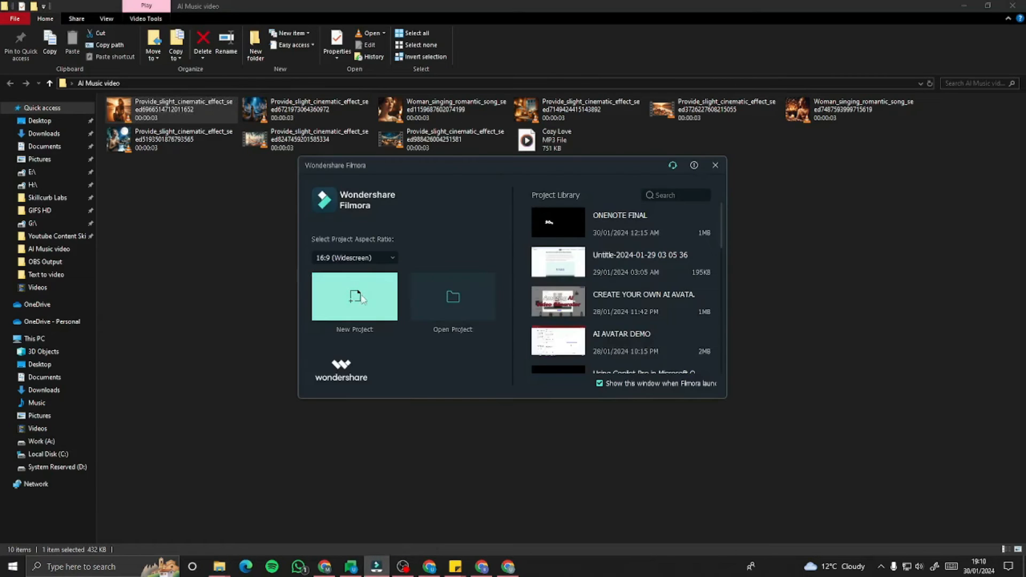
- Start a new widescreen Filmora project and import the clips and Cozy Love MP3
{"action": "left_click", "coordinate": [354, 297]}
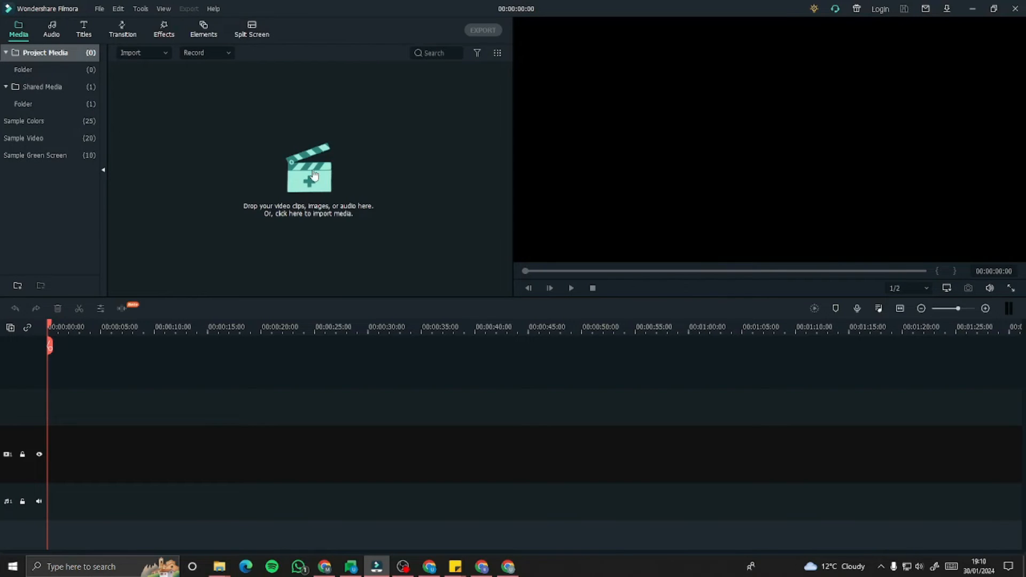
{"action": "left_click", "coordinate": [219, 567]}
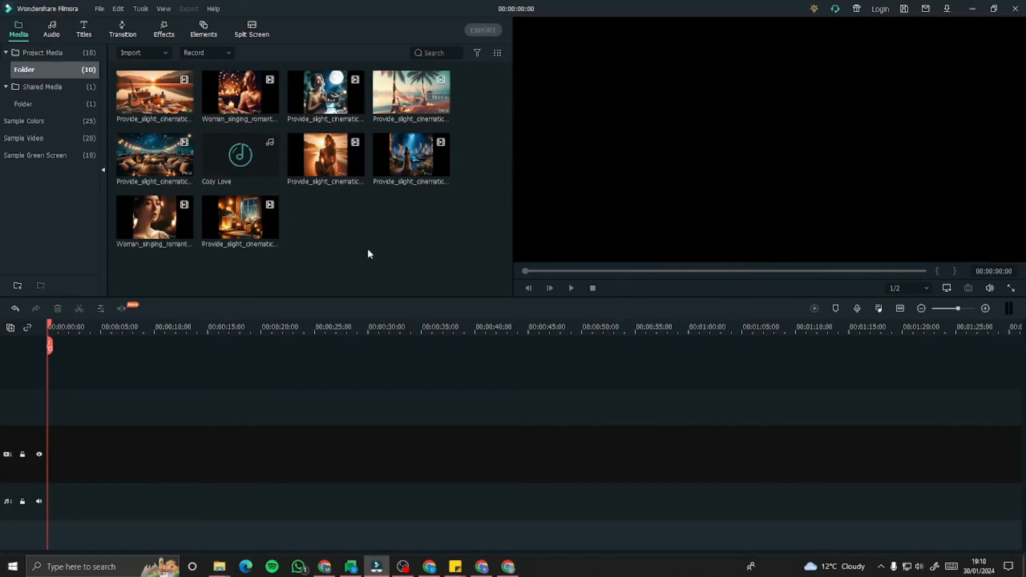
{"action": "left_click", "coordinate": [240, 156]}
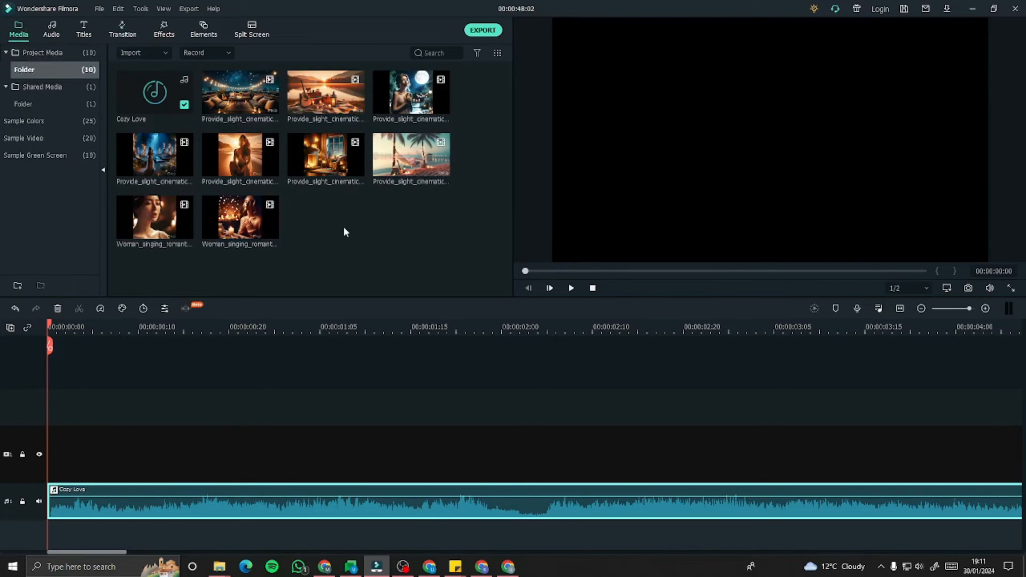
- Apply Fade transitions between clips and split the sunset picnic clip at the playhead
{"action": "left_click", "coordinate": [570, 288]}
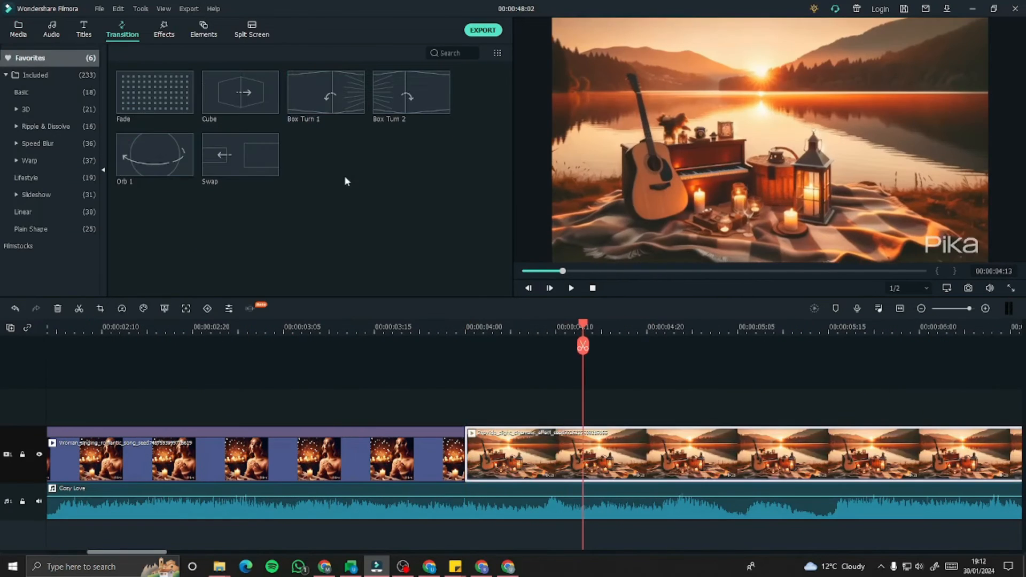
{"action": "left_click", "coordinate": [571, 288]}
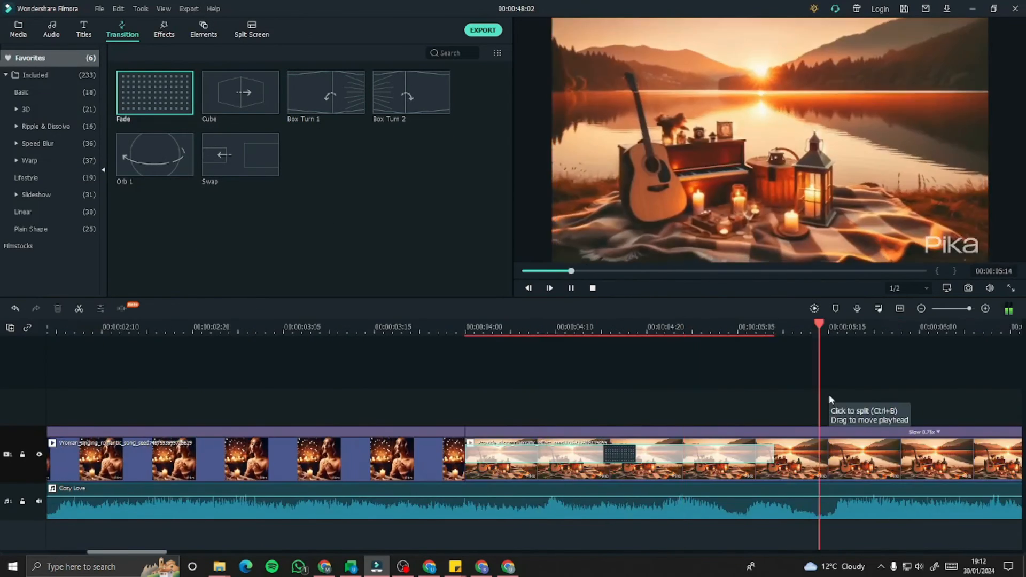
{"action": "left_click", "coordinate": [19, 30]}
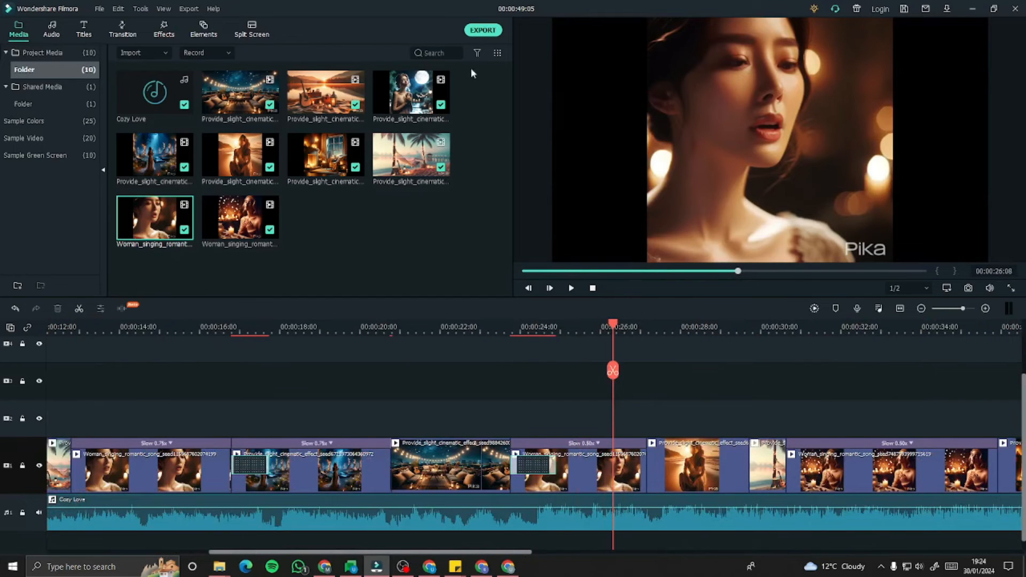
{"action": "mouse_move", "coordinate": [475, 190]}
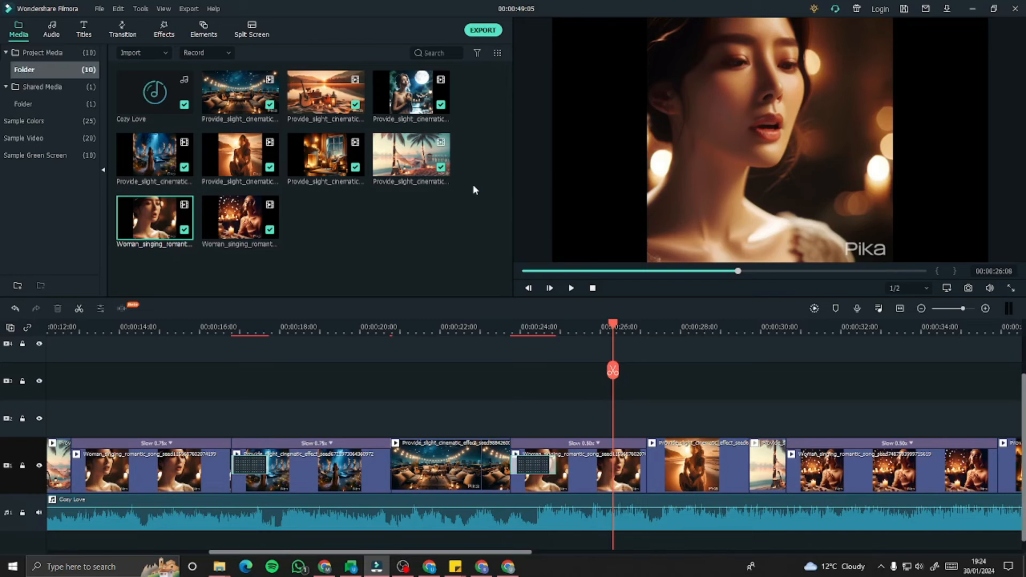
- Export the project as Cozy Love.mp4 at 1920x1080 to the chosen save location
{"action": "left_click", "coordinate": [482, 30]}
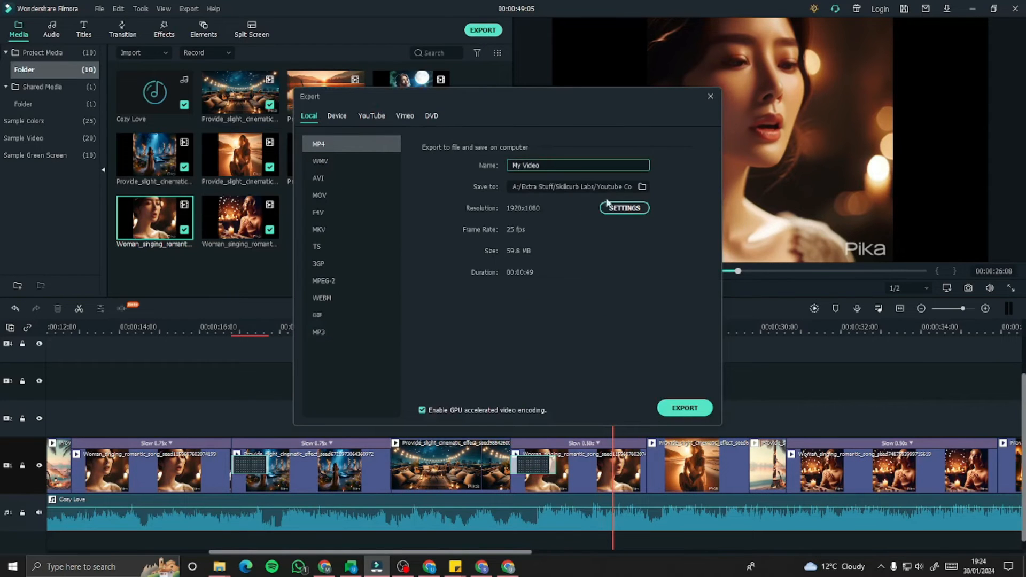
{"action": "left_click", "coordinate": [576, 186]}
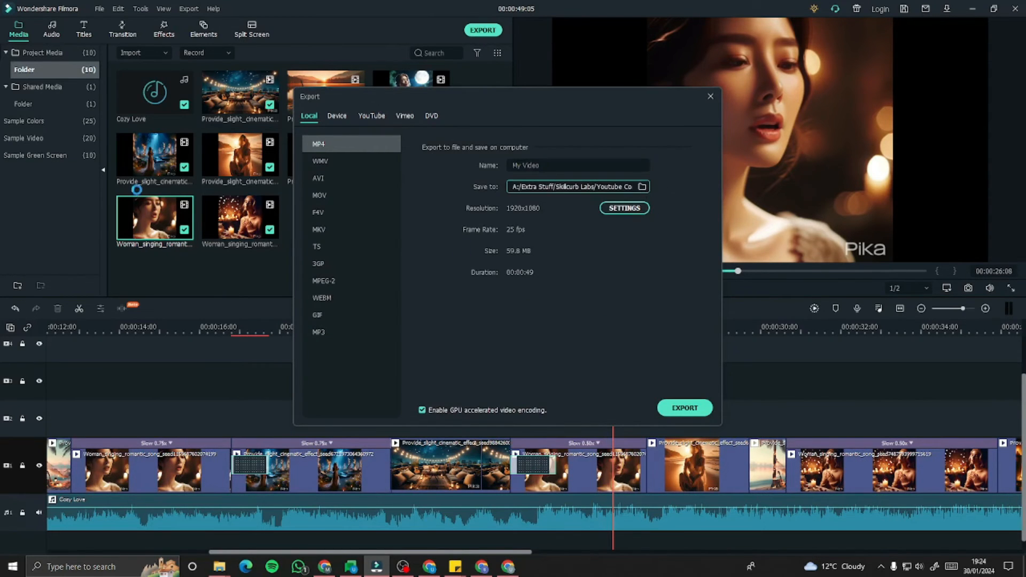
{"action": "left_click", "coordinate": [684, 407]}
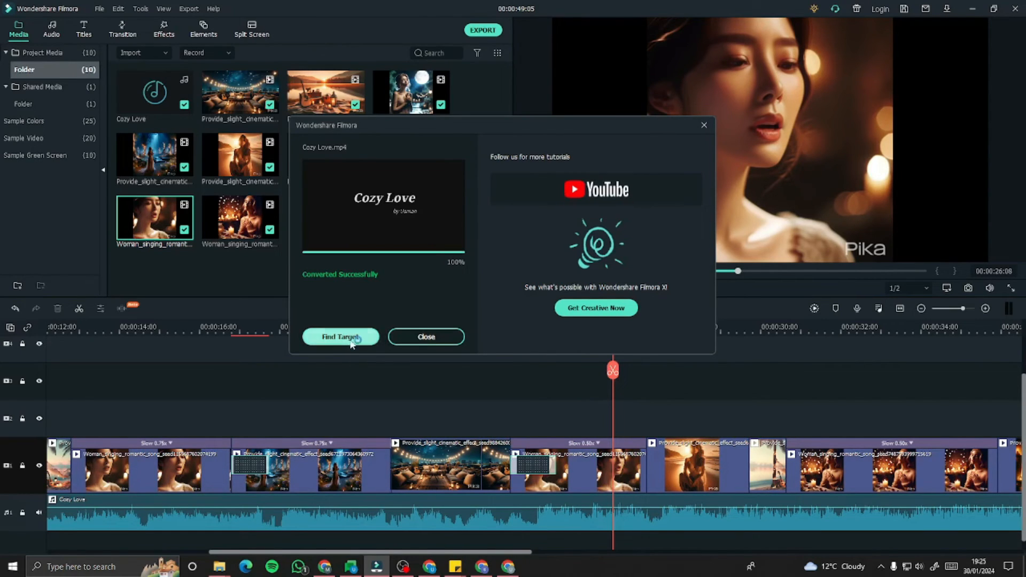
- Play the exported Cozy Love.mp4 in VLC through to the end
{"action": "left_click", "coordinate": [340, 337]}
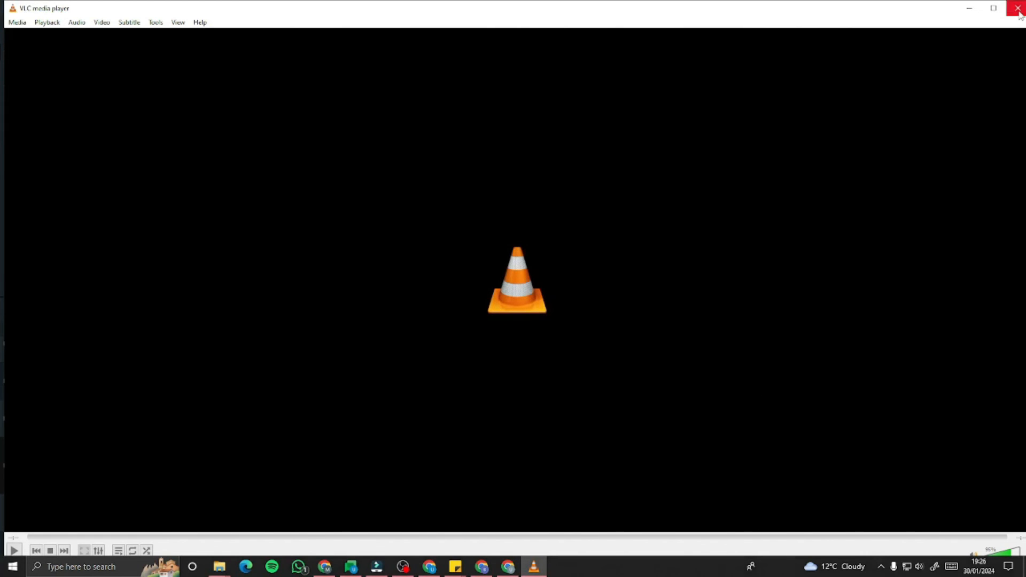
- Close the player window to return to the finished Filmora timeline
{"action": "left_click", "coordinate": [1019, 8]}
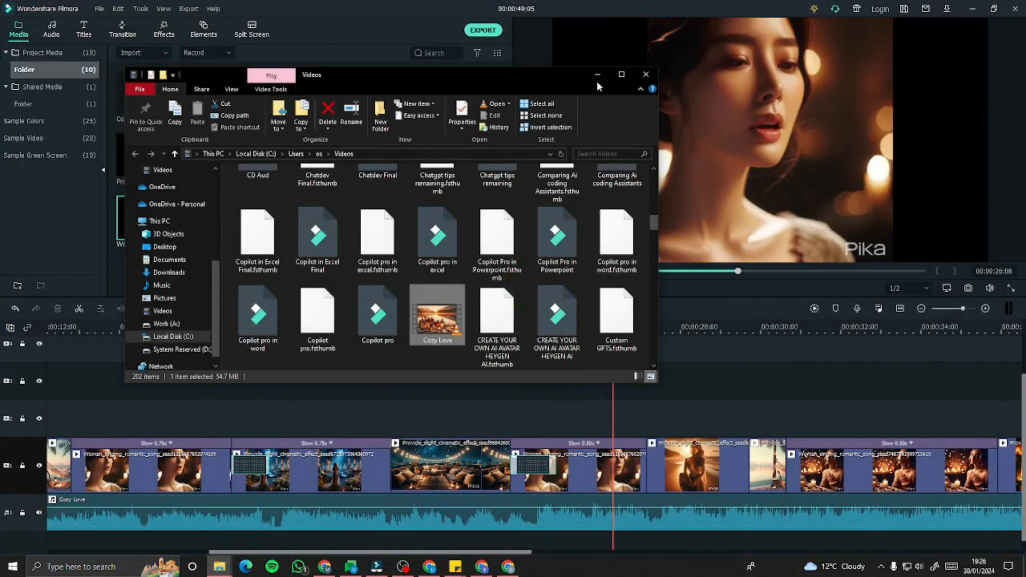
{"action": "mouse_move", "coordinate": [597, 74]}
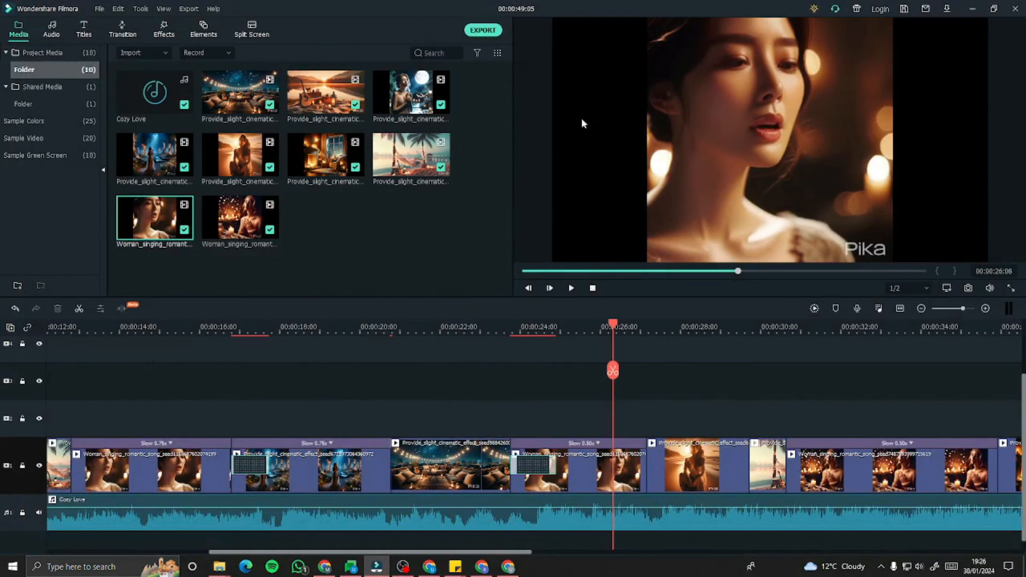
{"action": "mouse_move", "coordinate": [431, 252]}
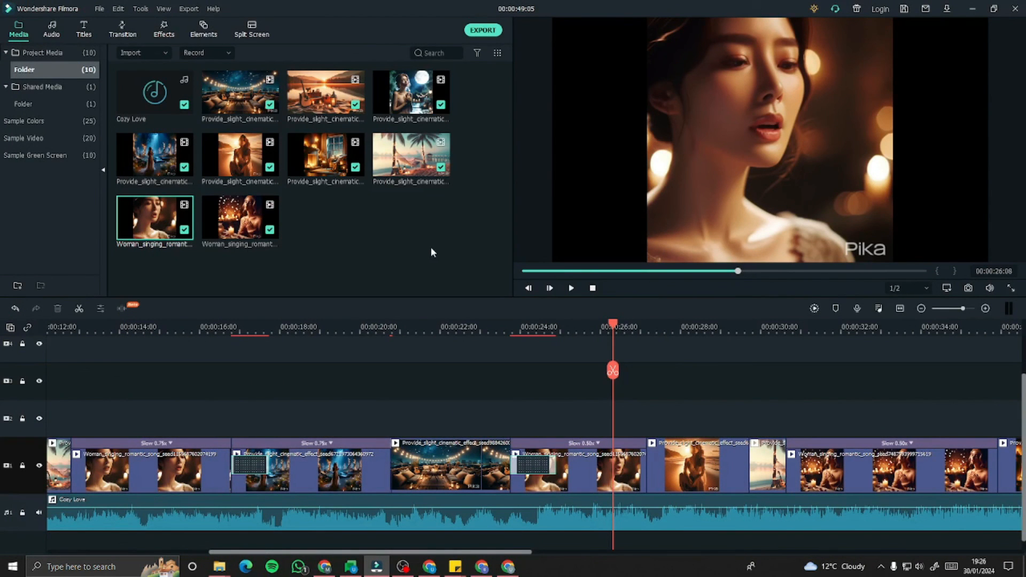